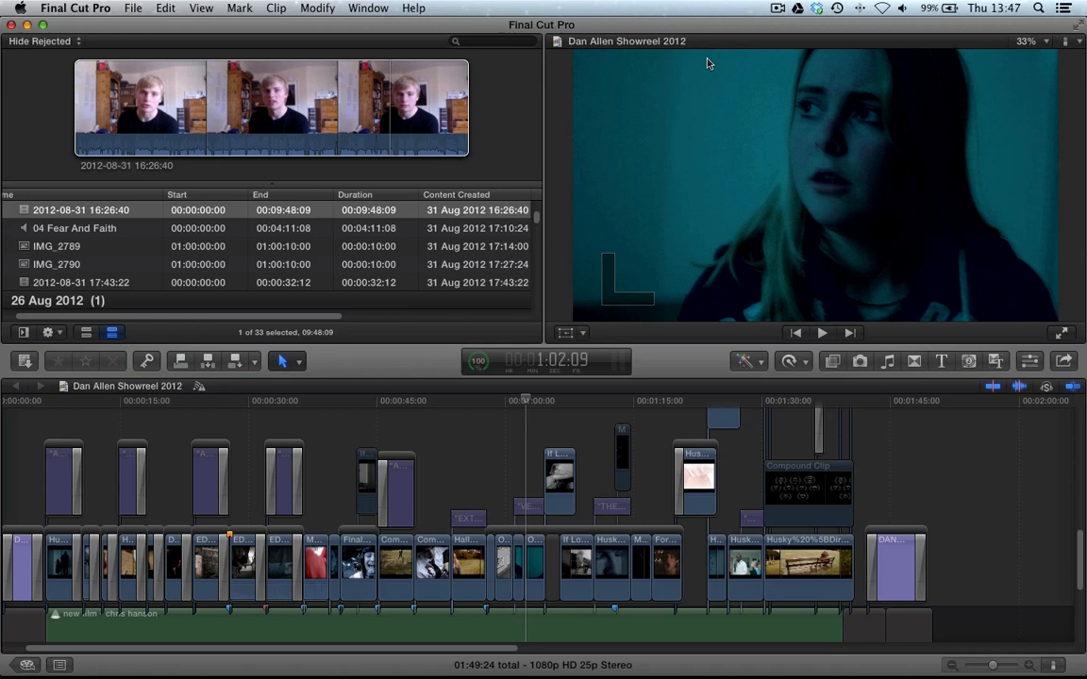
{"action": "mouse_move", "coordinate": [800, 102]}
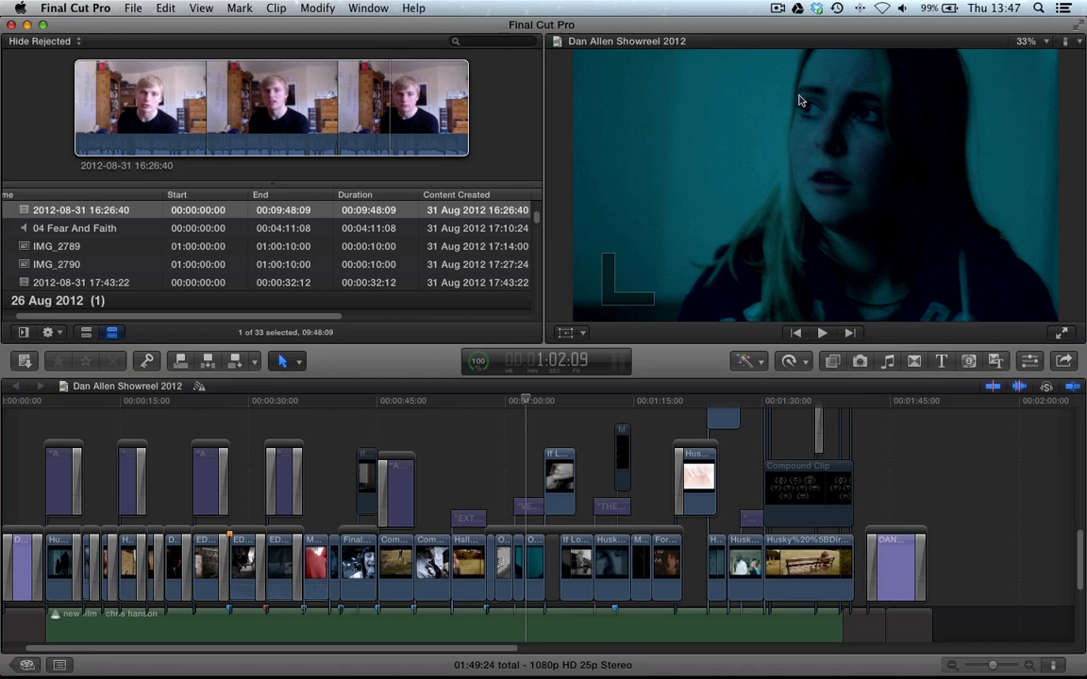
{"action": "mouse_move", "coordinate": [170, 40]}
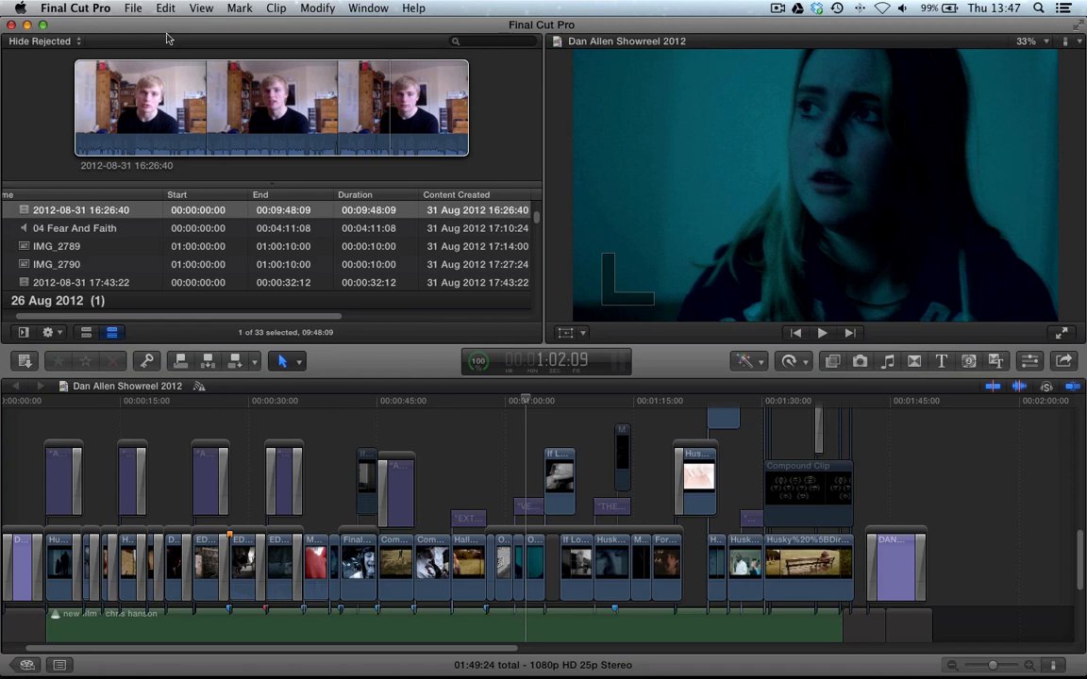
{"action": "mouse_move", "coordinate": [431, 360]}
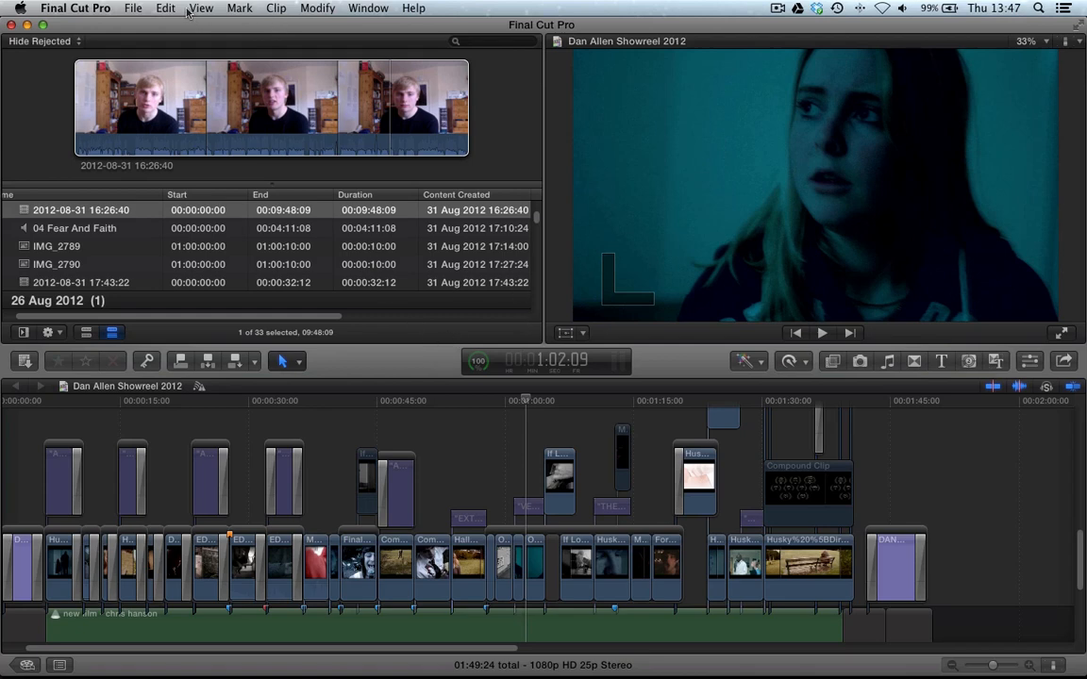
Step: Bring up the clip modification commands menu and dismiss it without choosing one
{"action": "left_click", "coordinate": [317, 8]}
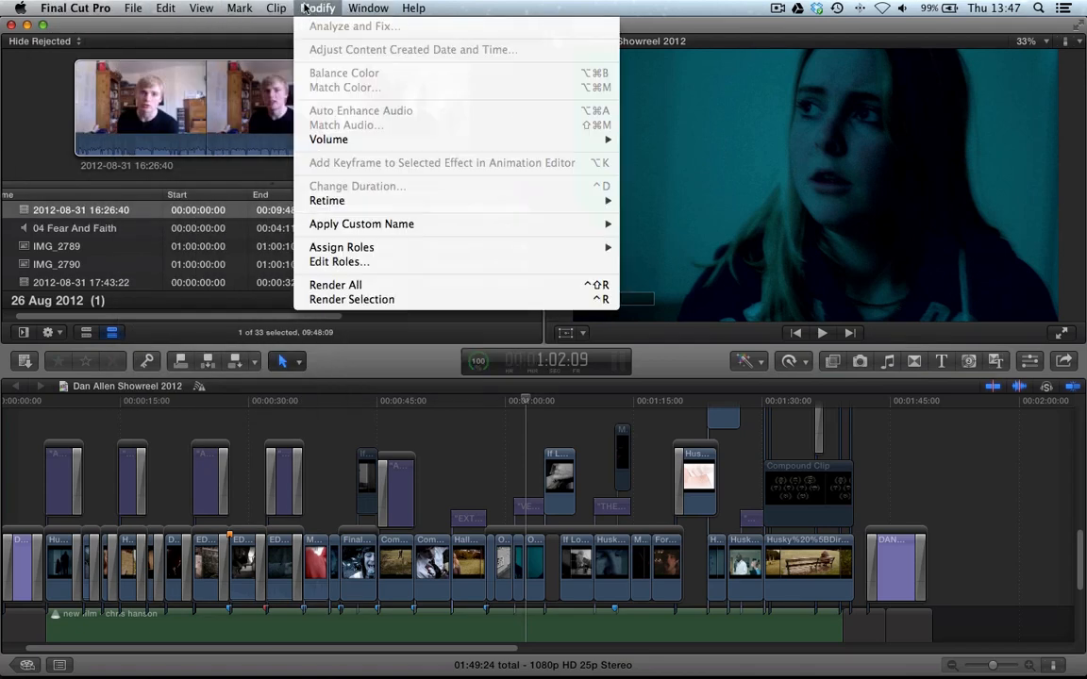
{"action": "left_click", "coordinate": [693, 237]}
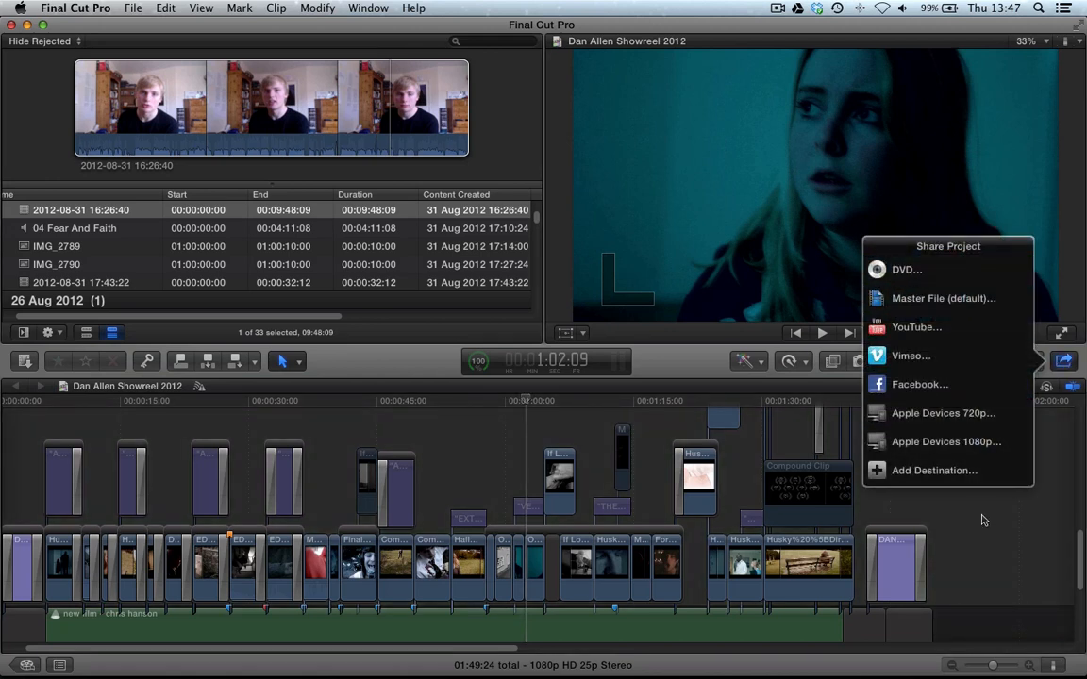
{"action": "mouse_move", "coordinate": [926, 257]}
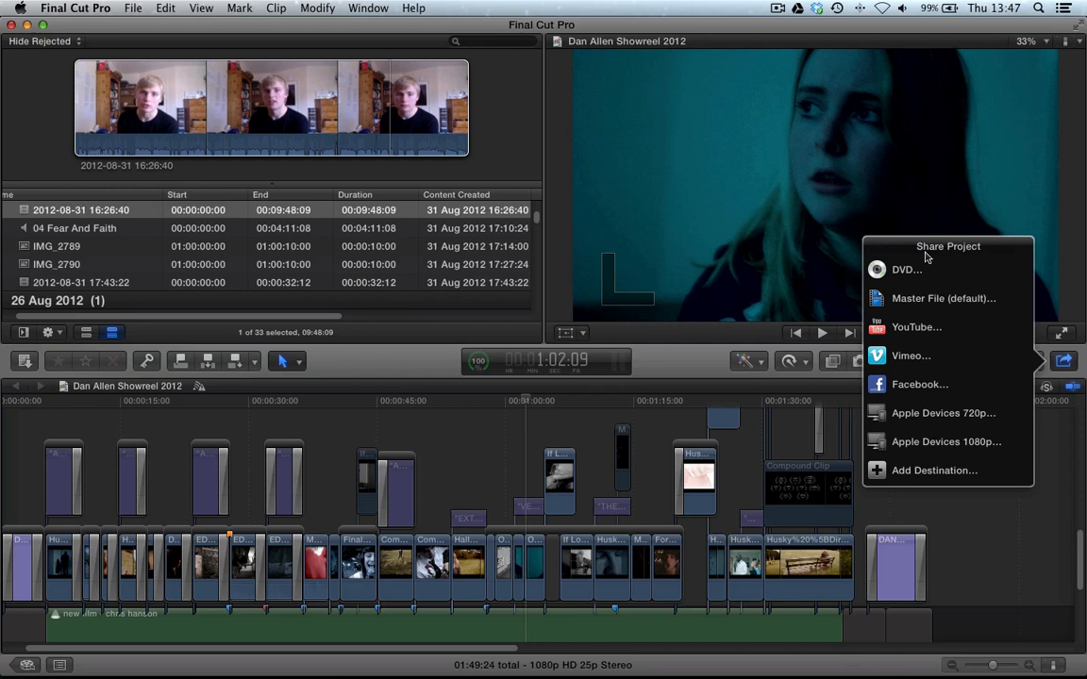
{"action": "mouse_move", "coordinate": [902, 272]}
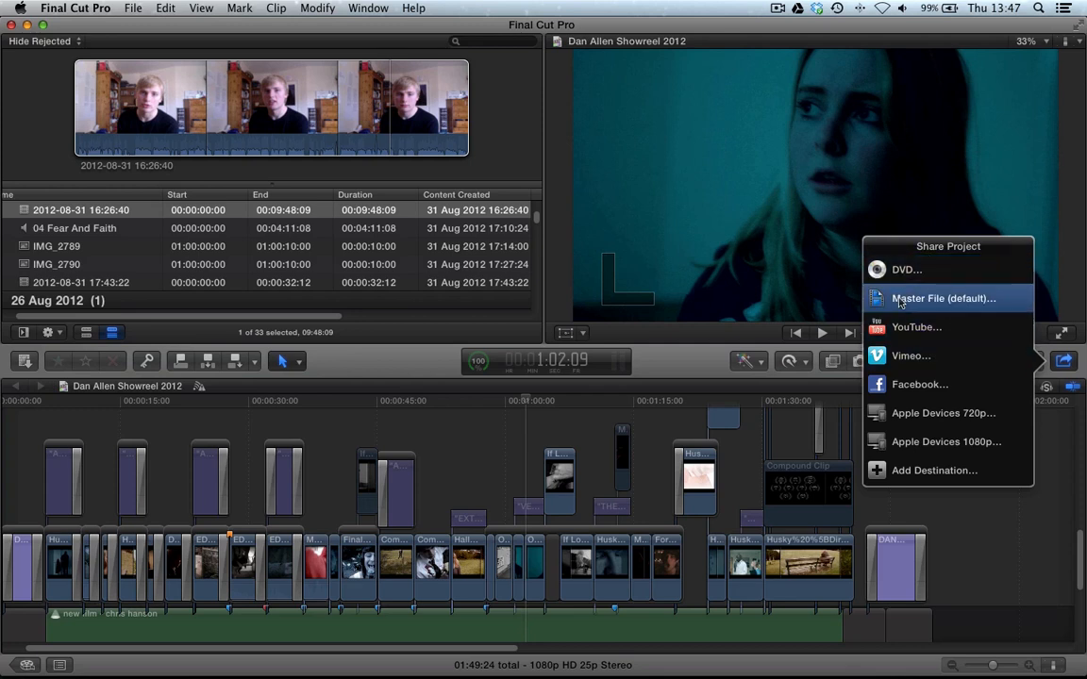
Step: Review the Master File video codec options twice, leaving Apple ProRes 422 selected
{"action": "left_click", "coordinate": [944, 298]}
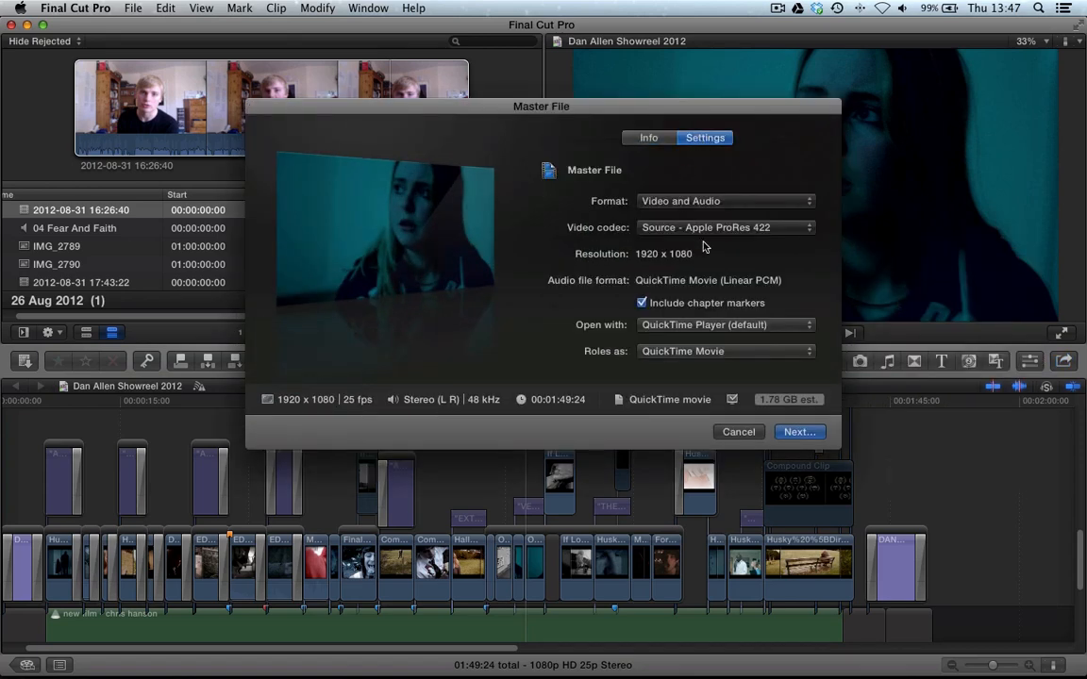
{"action": "left_click", "coordinate": [725, 226]}
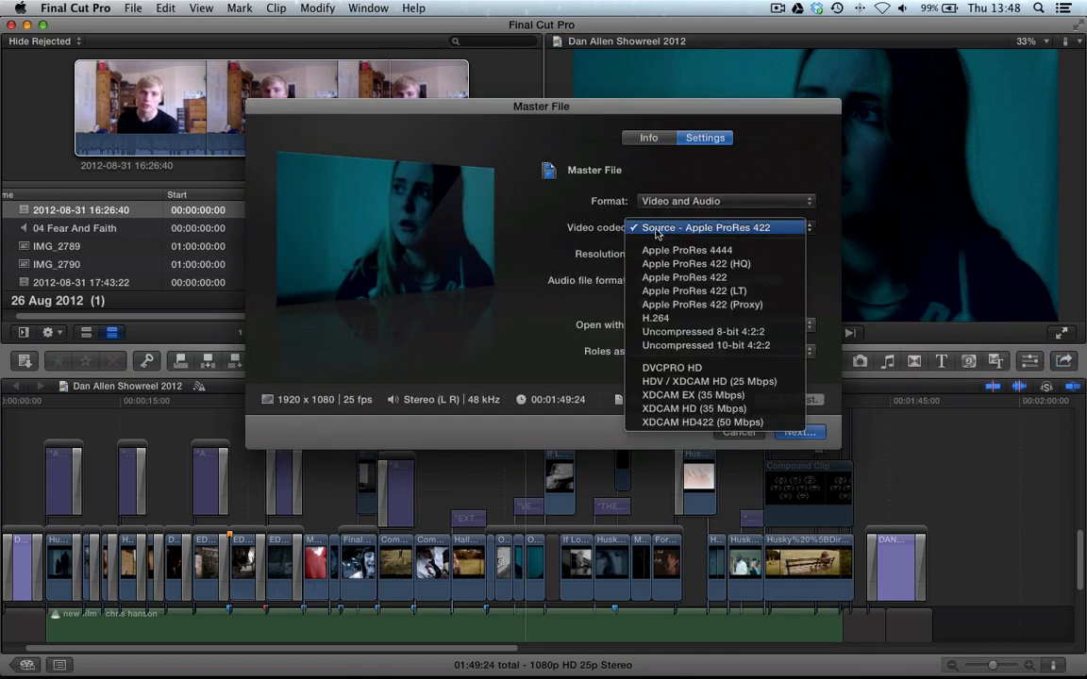
{"action": "left_click", "coordinate": [721, 227]}
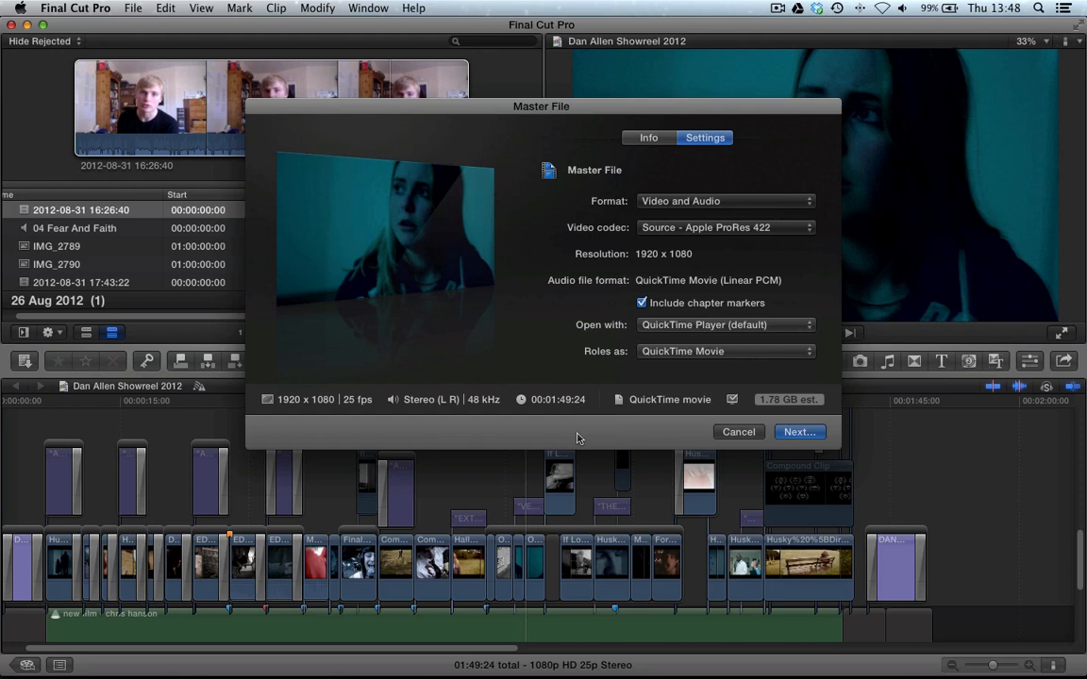
{"action": "mouse_move", "coordinate": [570, 466]}
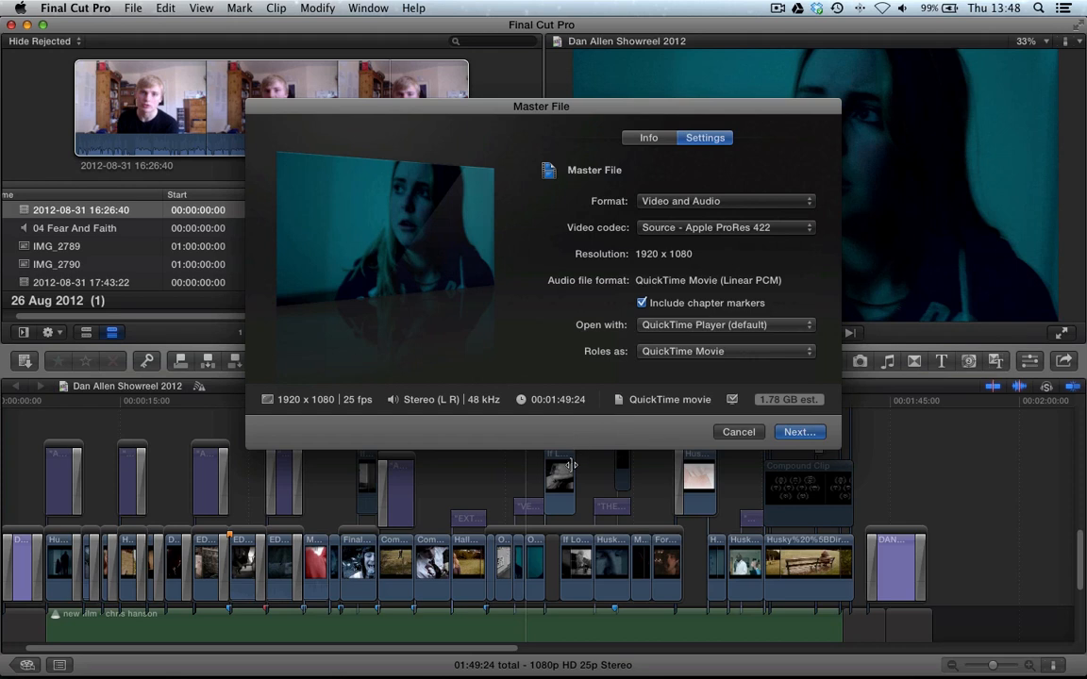
{"action": "mouse_move", "coordinate": [700, 302]}
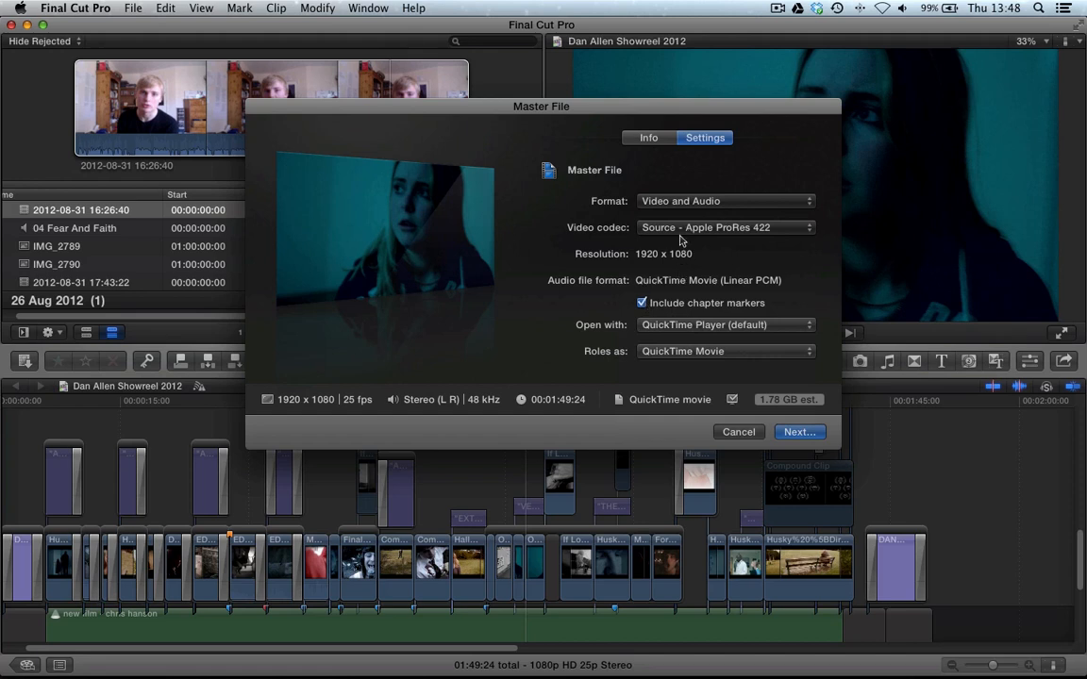
{"action": "left_click", "coordinate": [724, 226]}
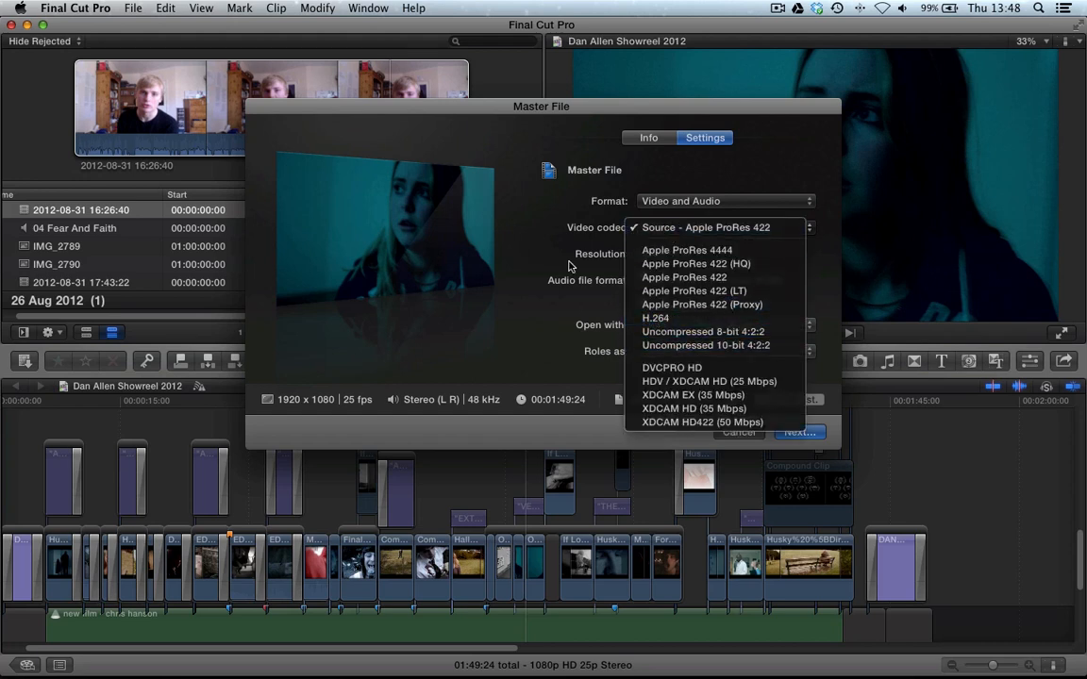
{"action": "left_click", "coordinate": [710, 226]}
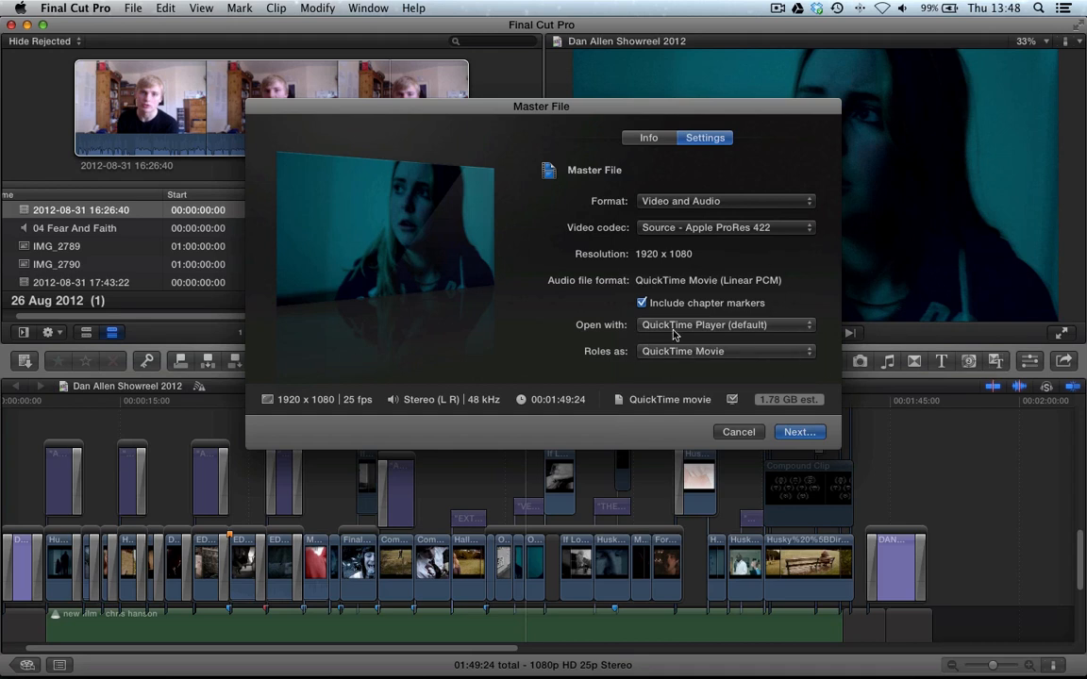
{"action": "mouse_move", "coordinate": [509, 309]}
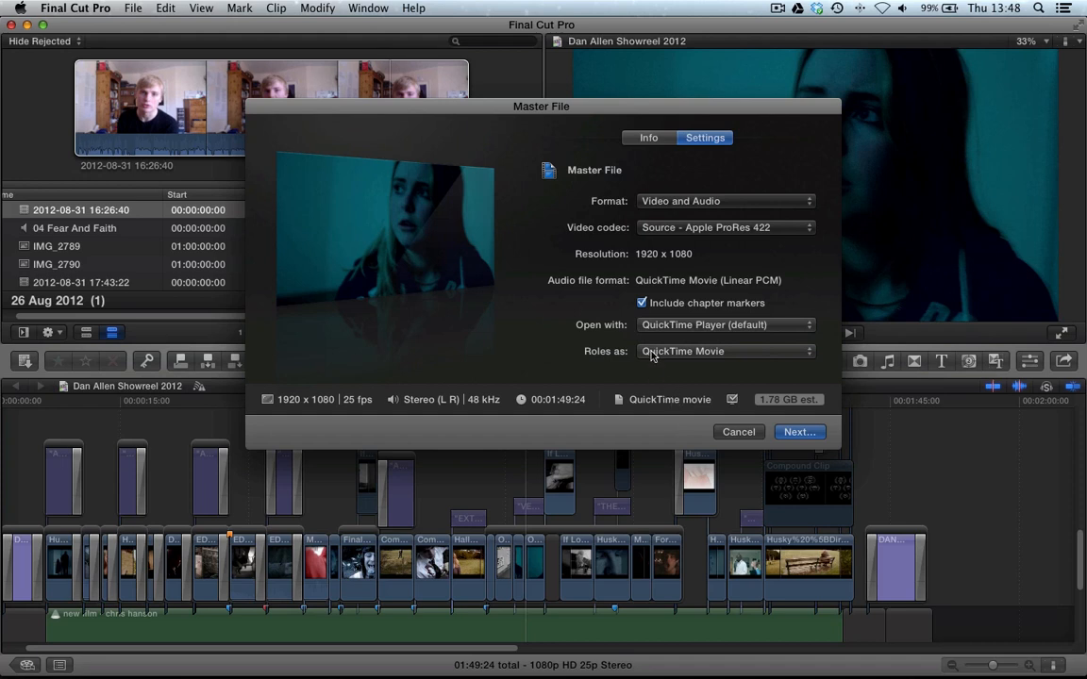
Step: Review the roles export options as QuickTime Movie, leaving them unchanged
{"action": "left_click", "coordinate": [725, 351]}
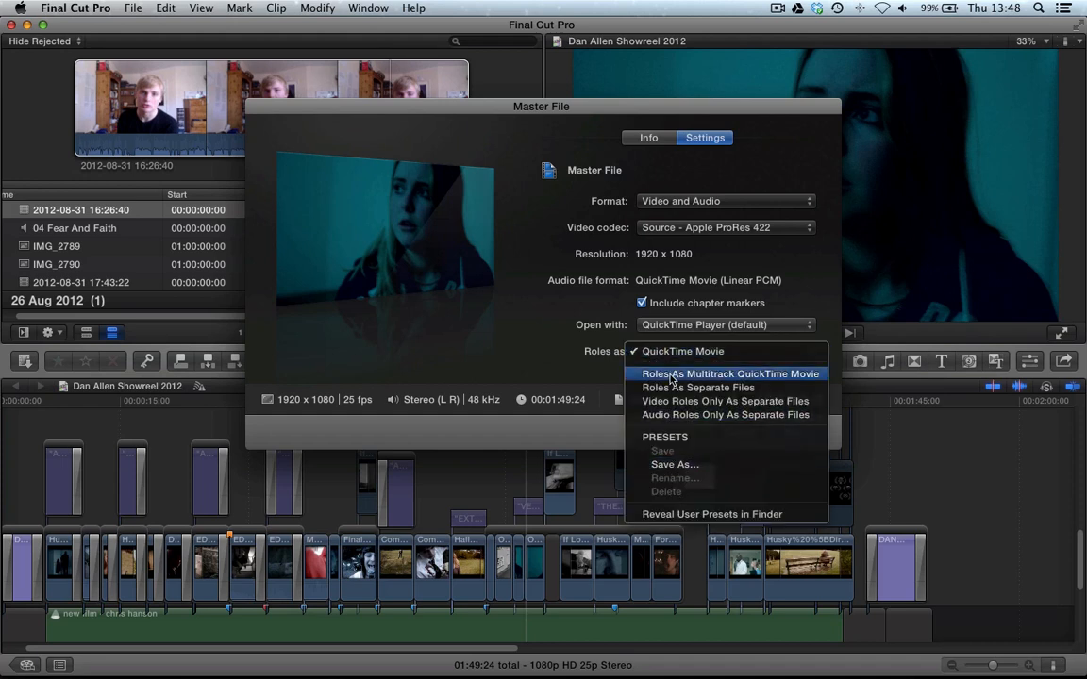
{"action": "mouse_move", "coordinate": [777, 336]}
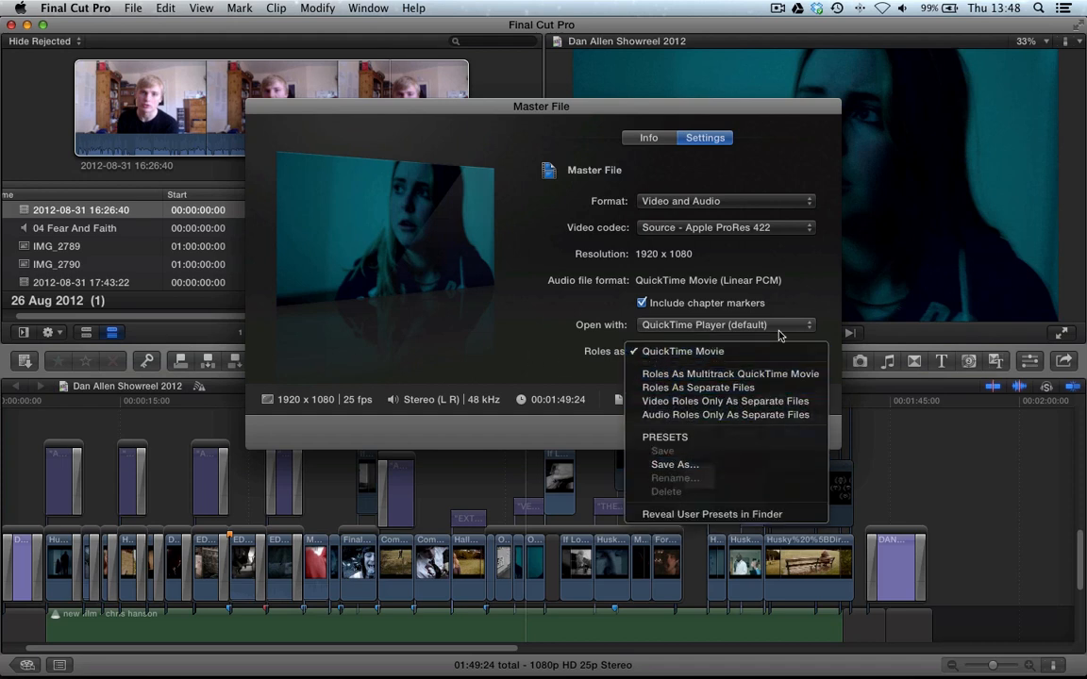
{"action": "left_click", "coordinate": [683, 351]}
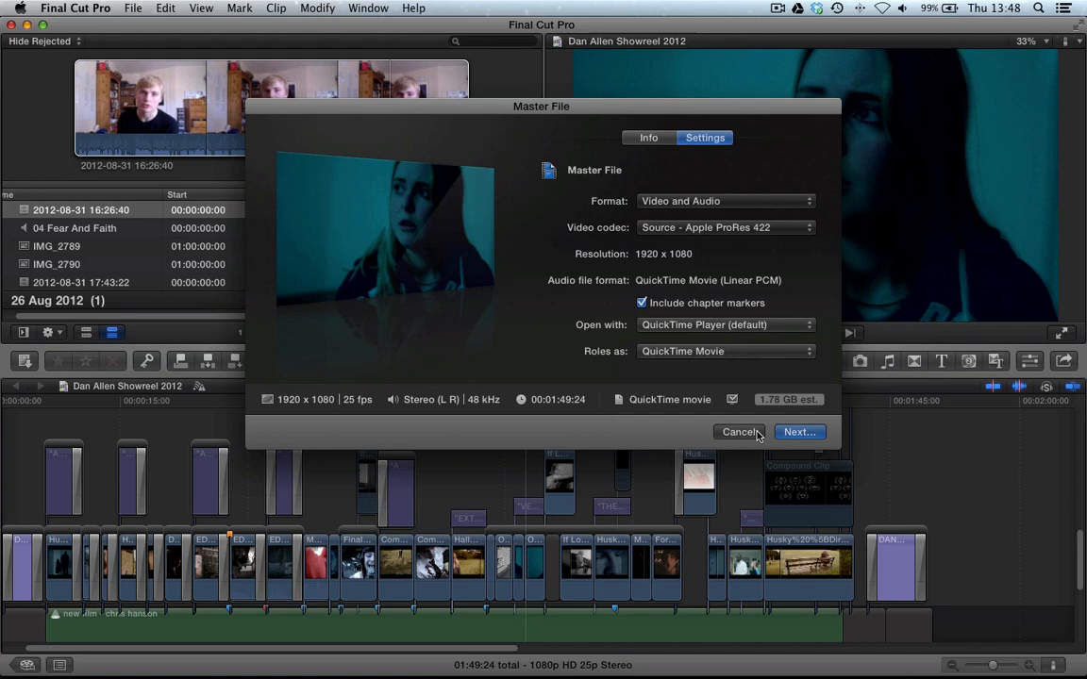
Step: Cancel the Master File export without exporting anything
{"action": "left_click", "coordinate": [740, 432]}
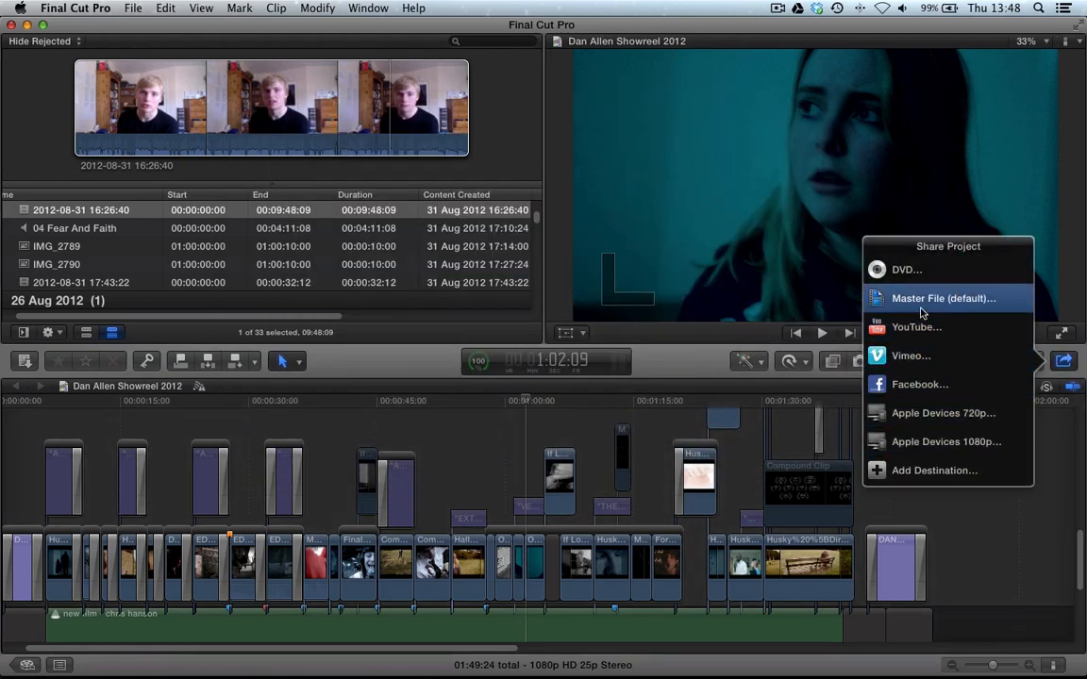
{"action": "mouse_move", "coordinate": [921, 412]}
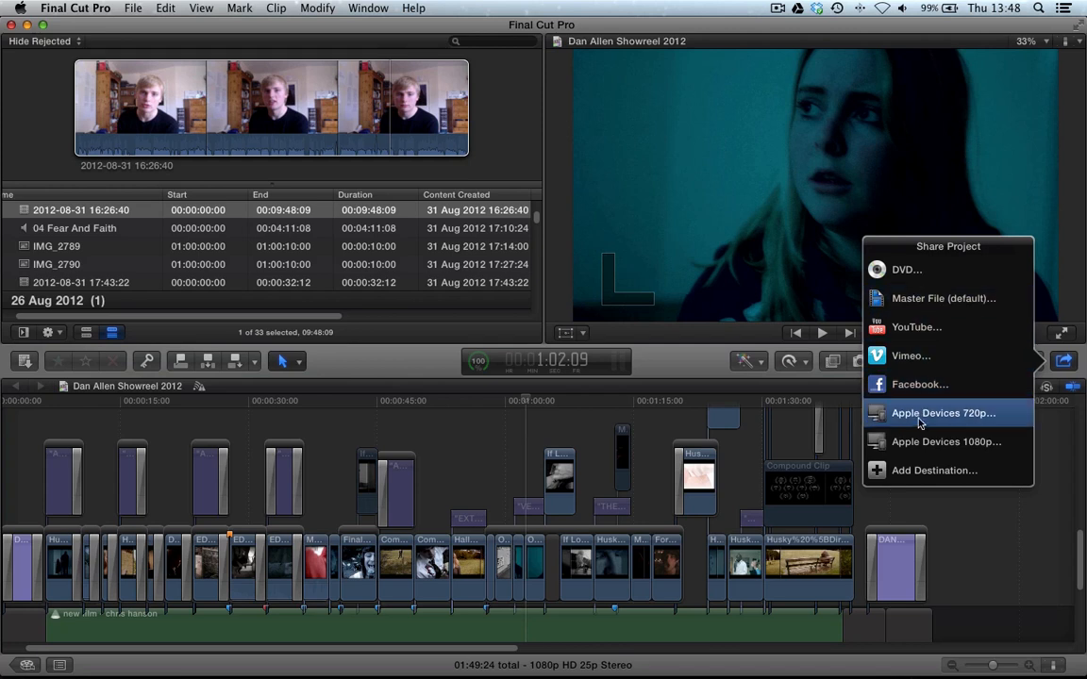
{"action": "mouse_move", "coordinate": [921, 385]}
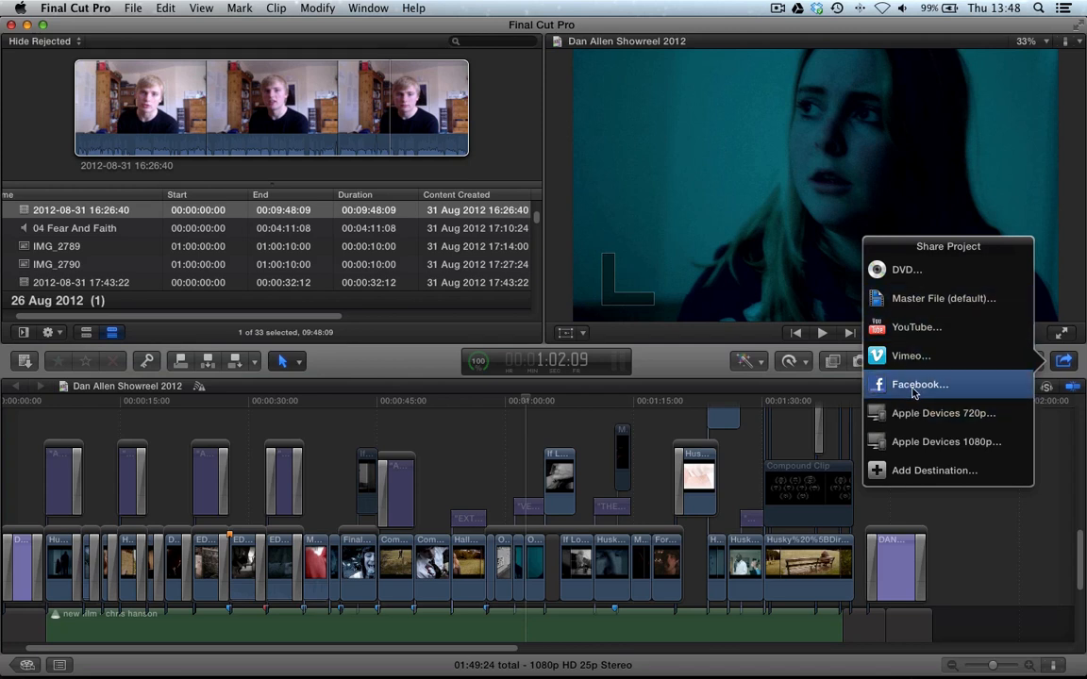
{"action": "mouse_move", "coordinate": [921, 380]}
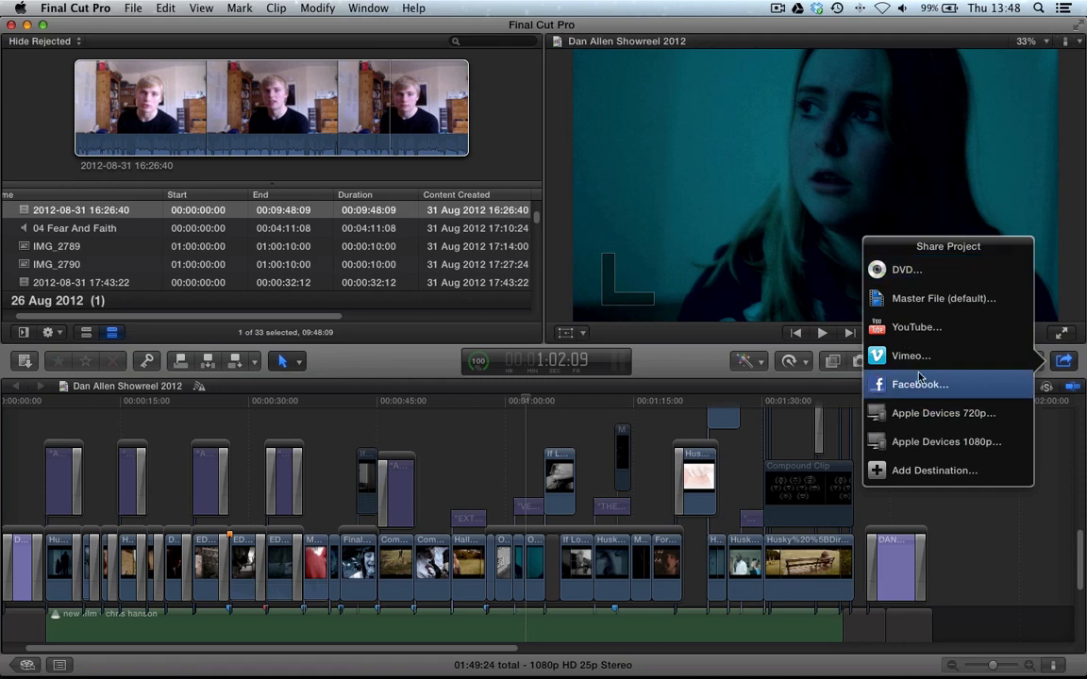
{"action": "mouse_move", "coordinate": [899, 472]}
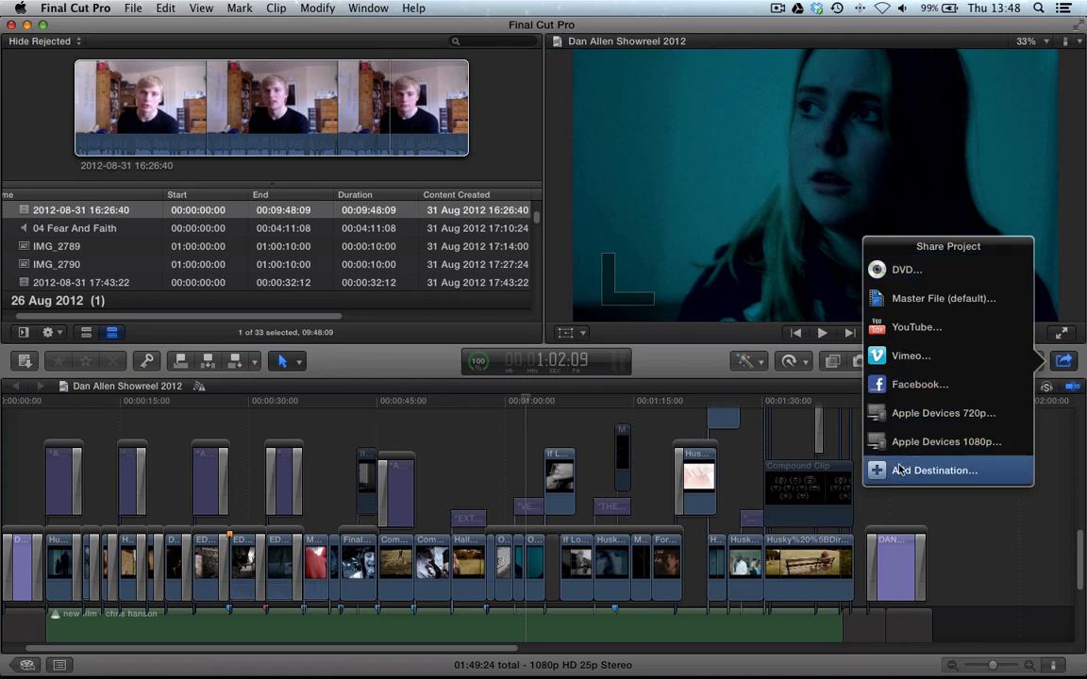
Step: Add a Blu-ray destination in Destinations preferences and close the window
{"action": "left_click", "coordinate": [940, 469]}
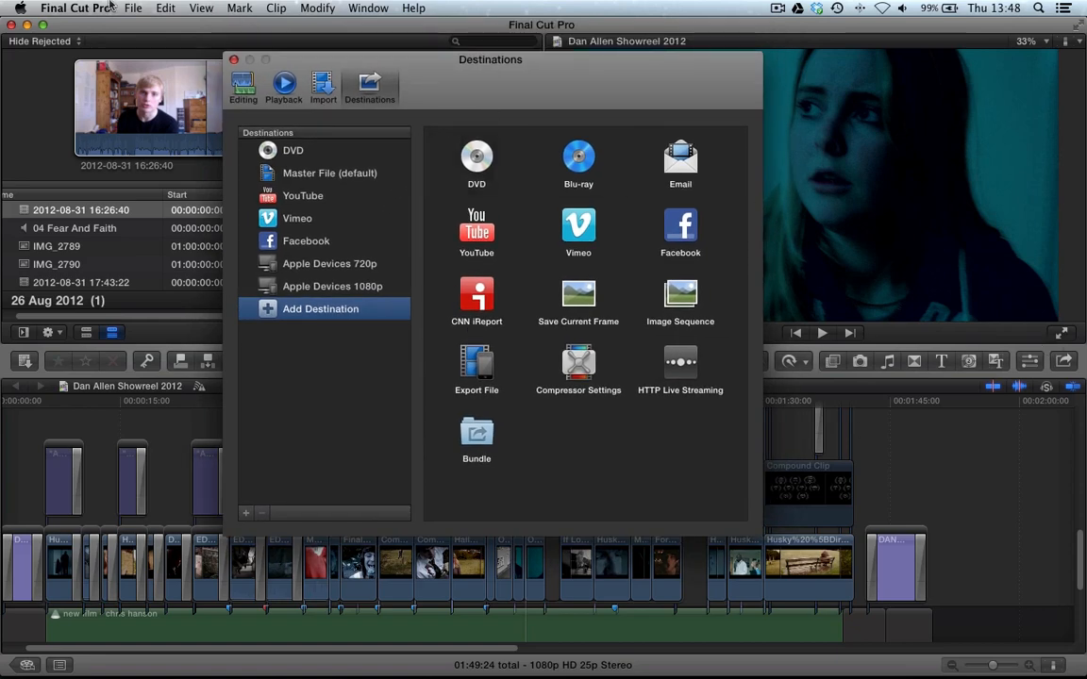
{"action": "left_click", "coordinate": [77, 8]}
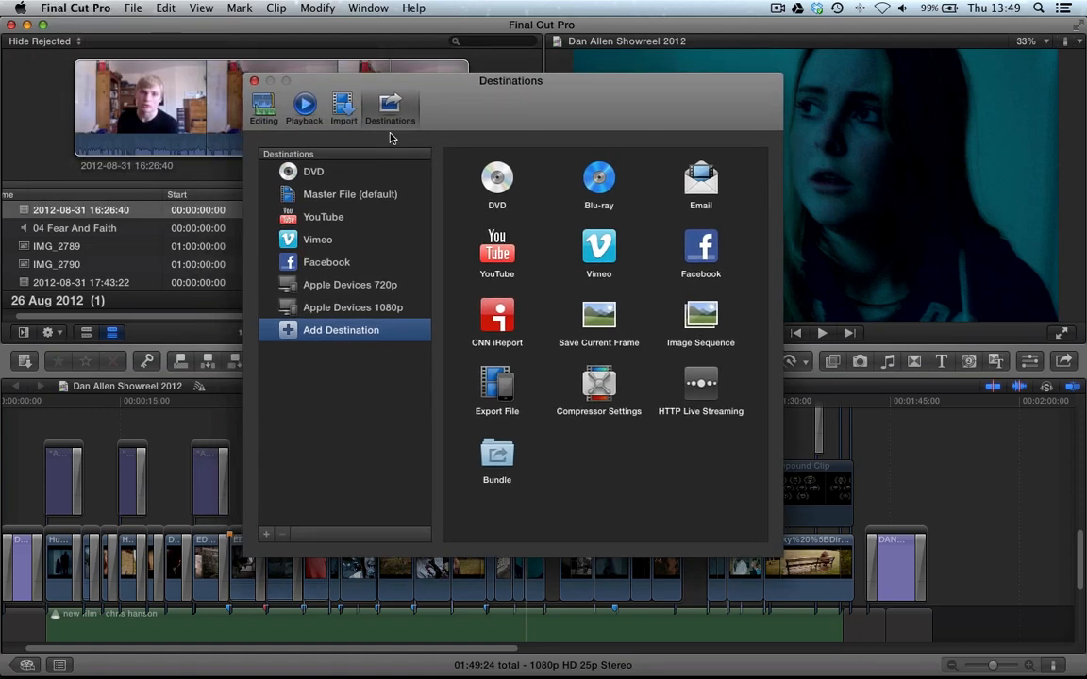
{"action": "mouse_move", "coordinate": [387, 200]}
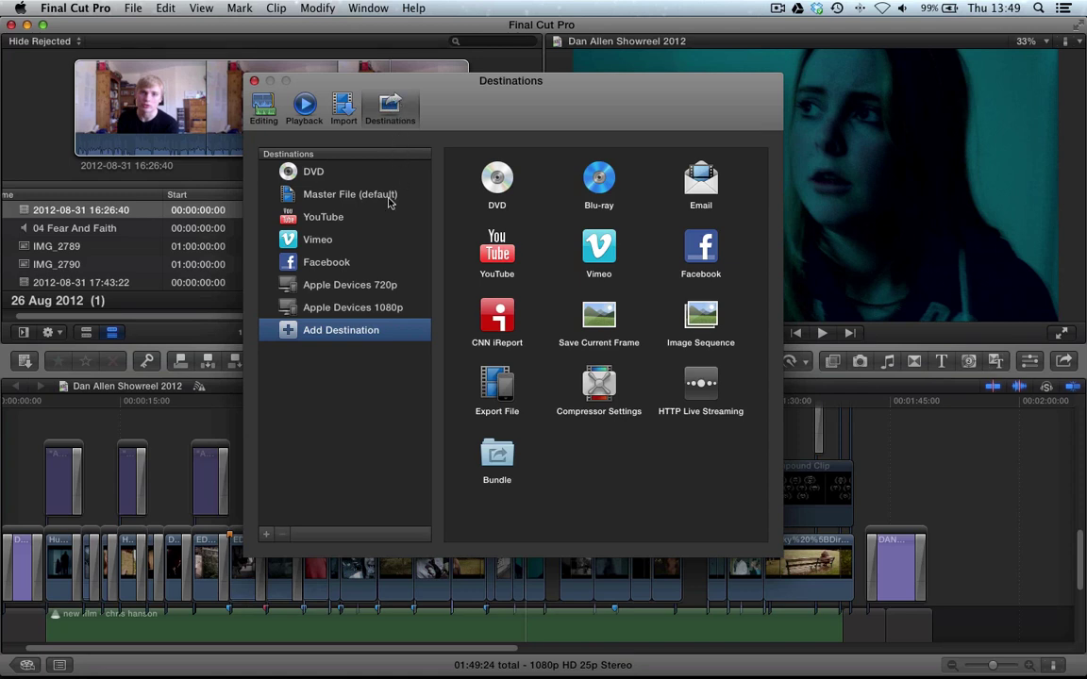
{"action": "mouse_move", "coordinate": [385, 125]}
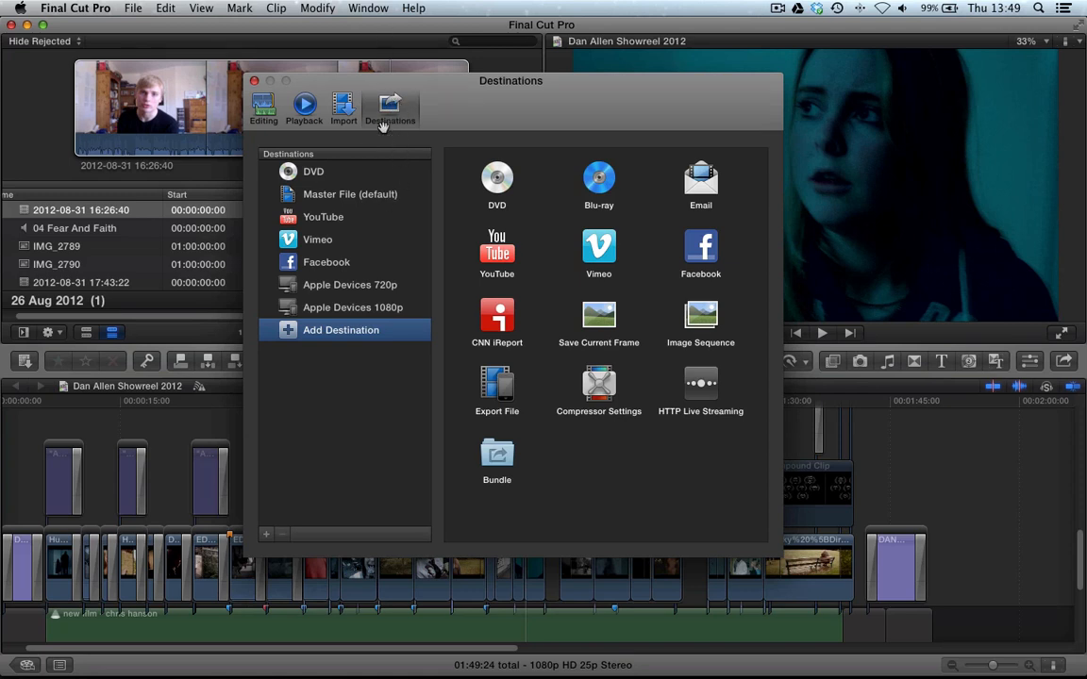
{"action": "mouse_move", "coordinate": [305, 335]}
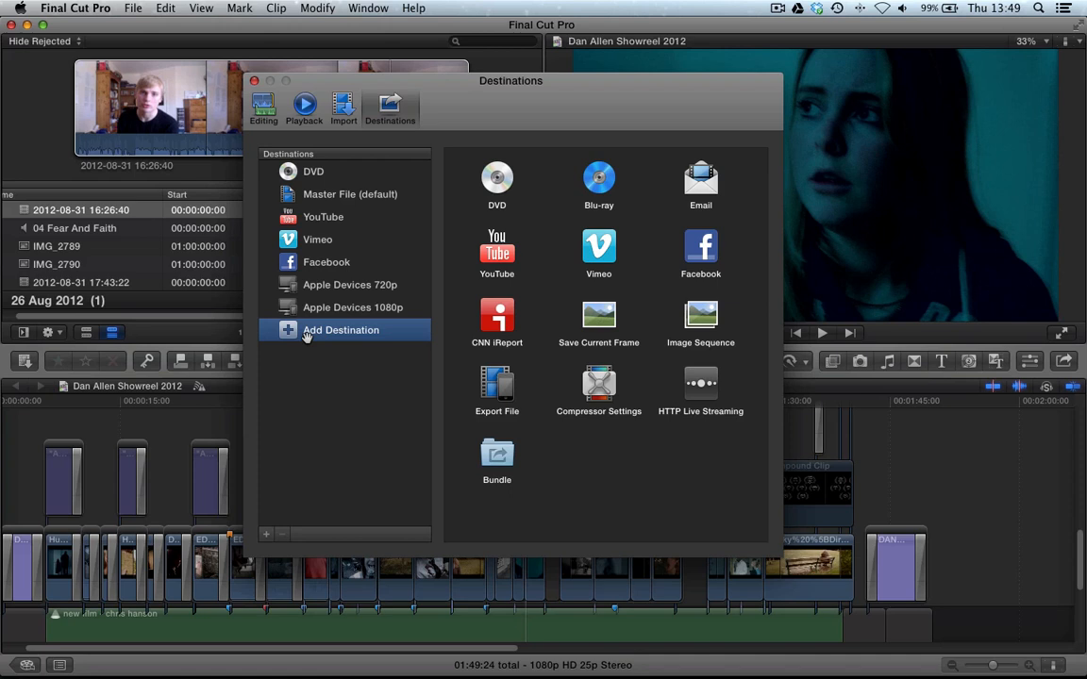
{"action": "mouse_move", "coordinate": [336, 391]}
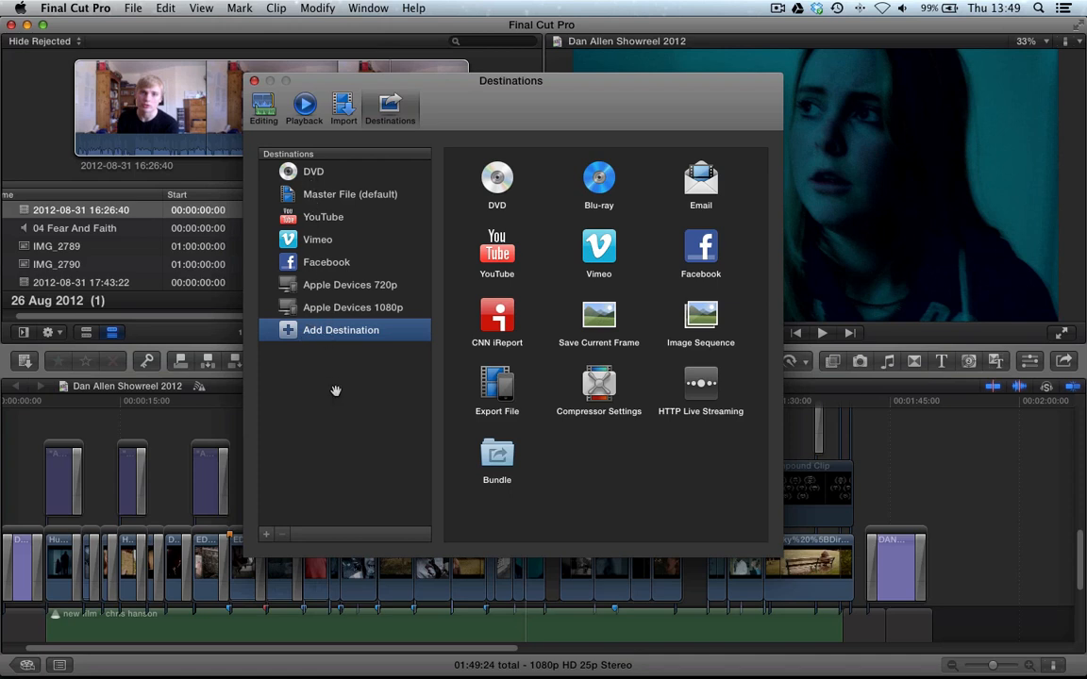
{"action": "mouse_move", "coordinate": [436, 257]}
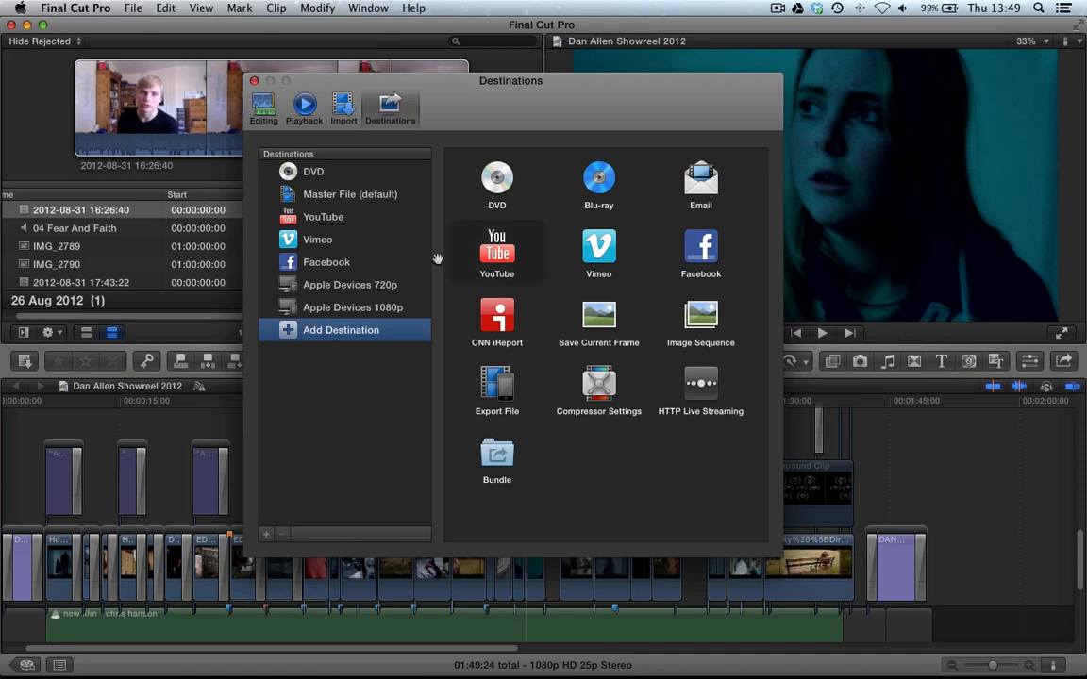
{"action": "mouse_move", "coordinate": [526, 462]}
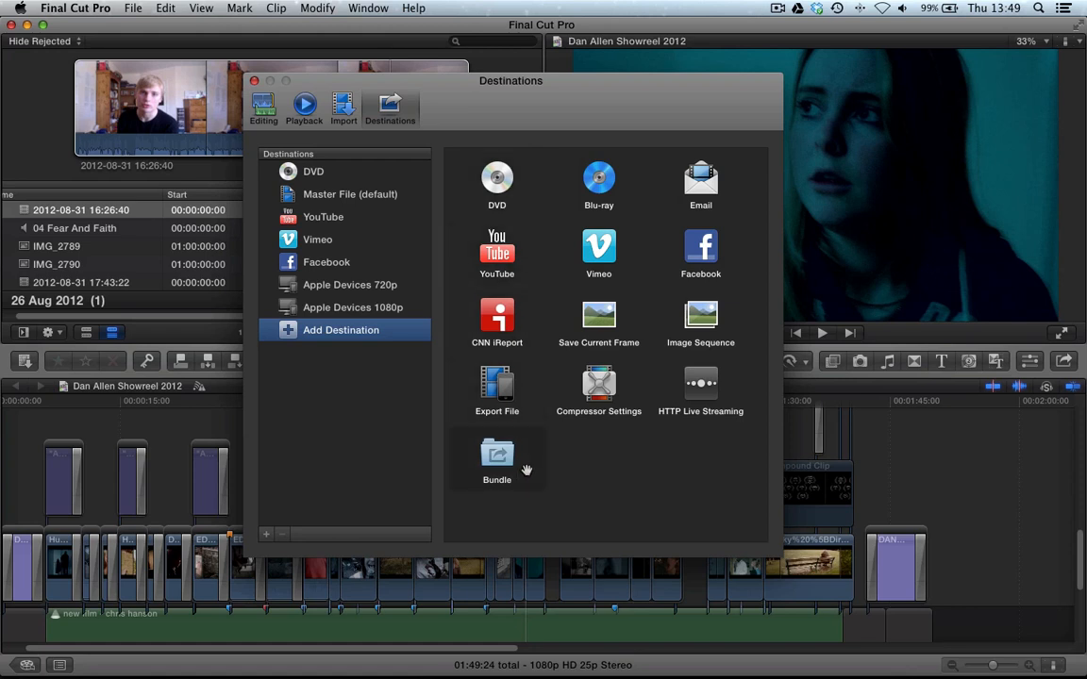
{"action": "mouse_move", "coordinate": [609, 177]}
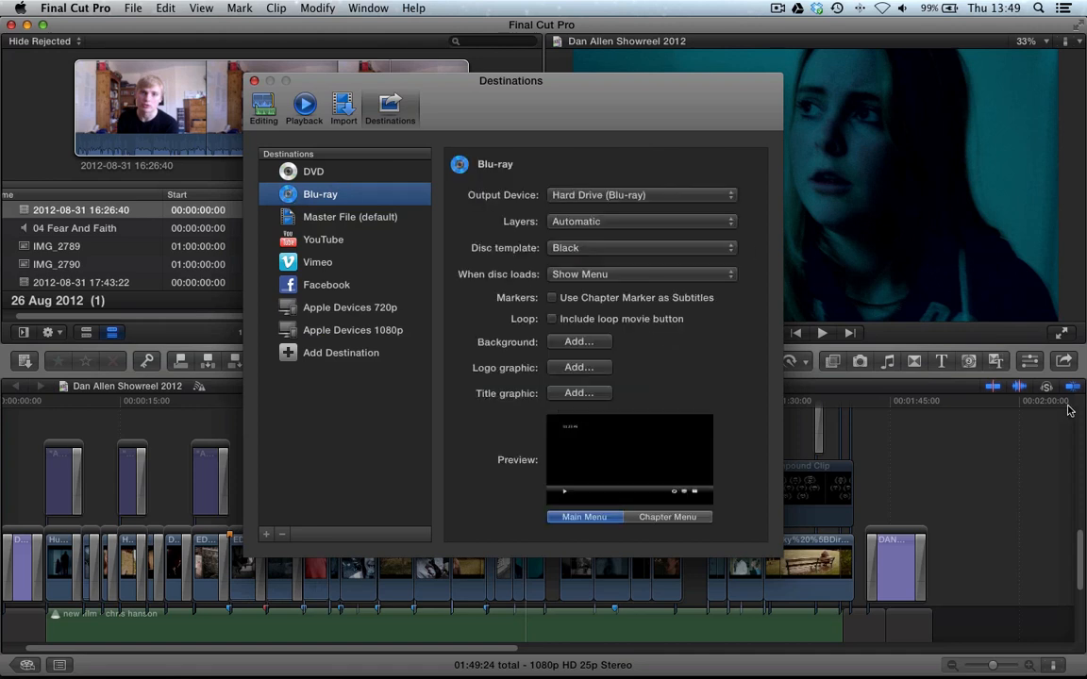
{"action": "left_click", "coordinate": [1060, 362]}
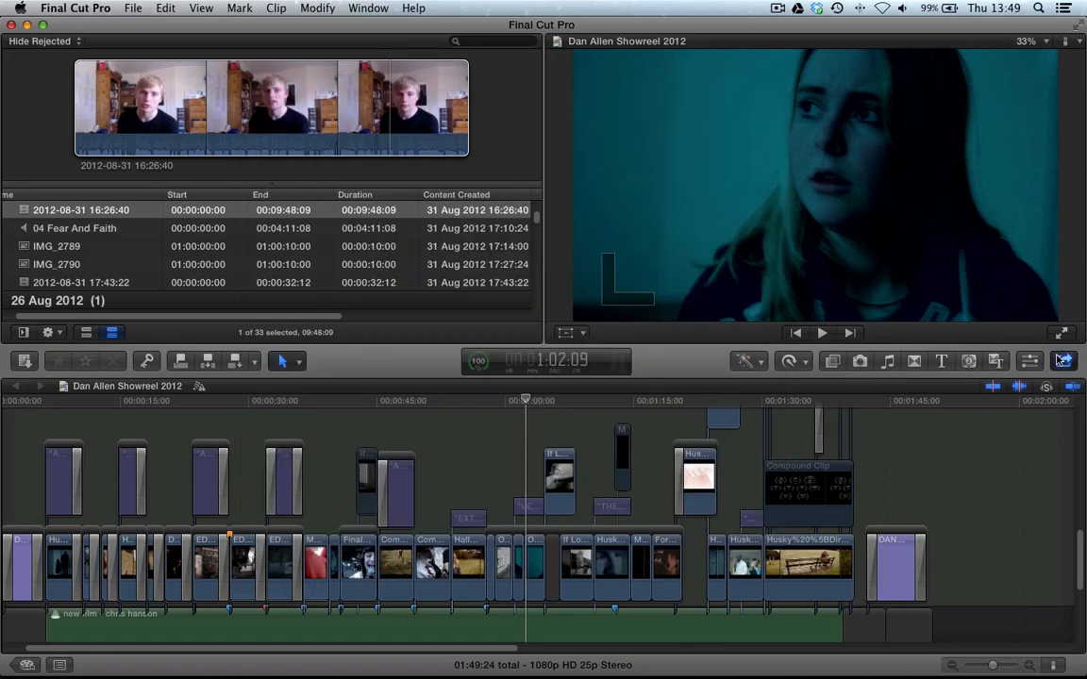
Step: Reopen the Destinations preferences from the project's Share options via Add Destination
{"action": "left_click", "coordinate": [1078, 362]}
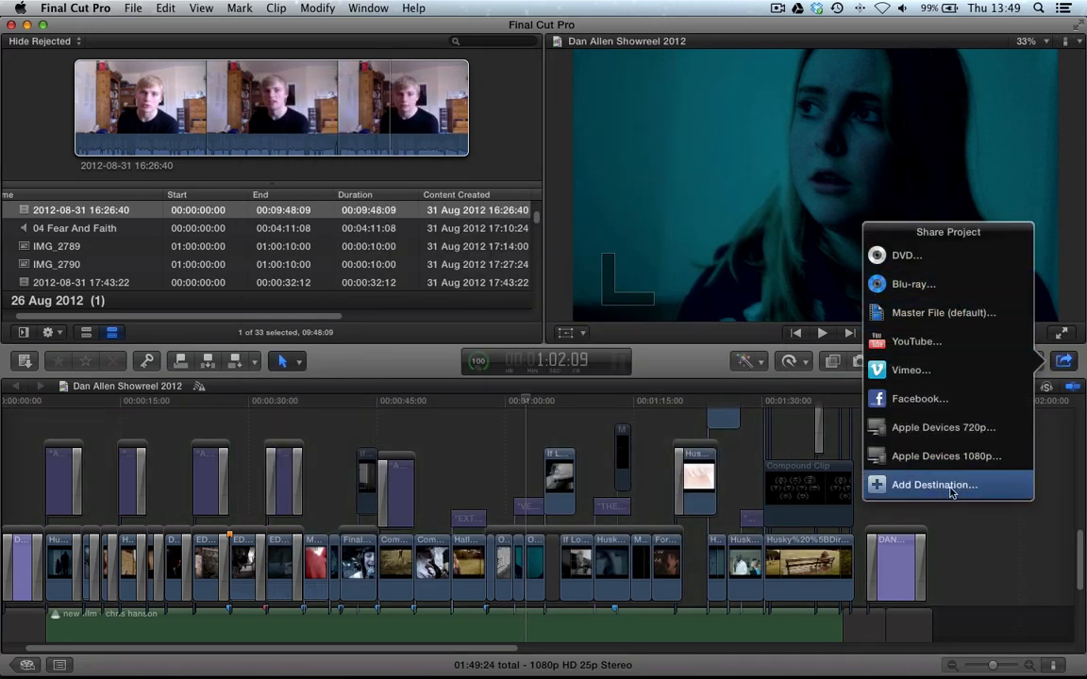
{"action": "left_click", "coordinate": [934, 483]}
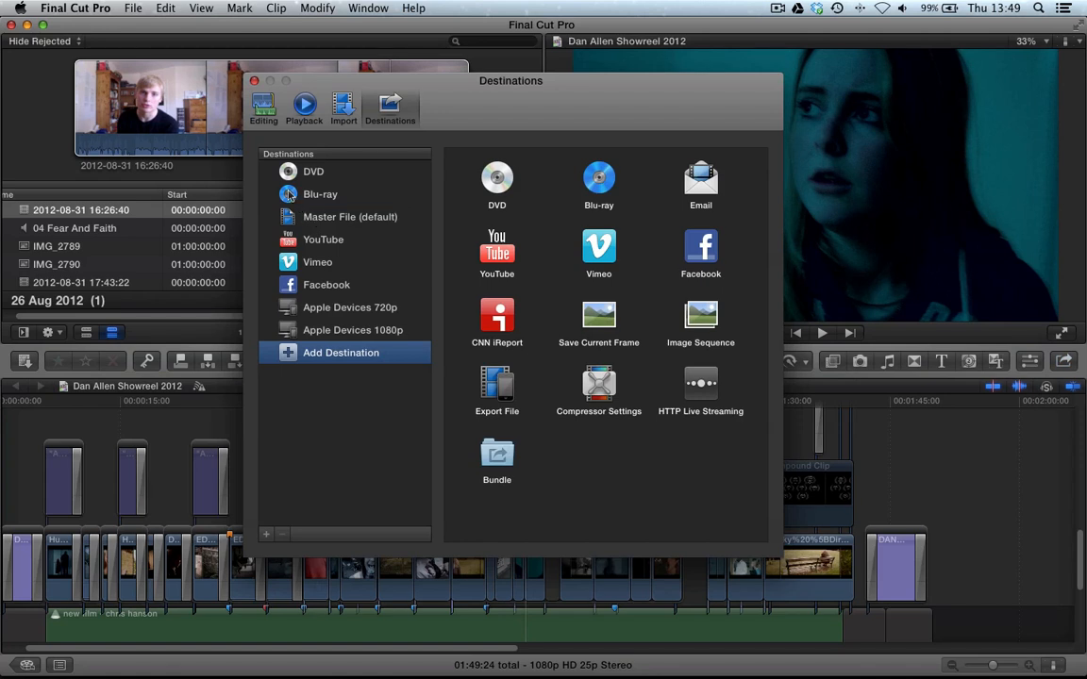
{"action": "mouse_move", "coordinate": [313, 193]}
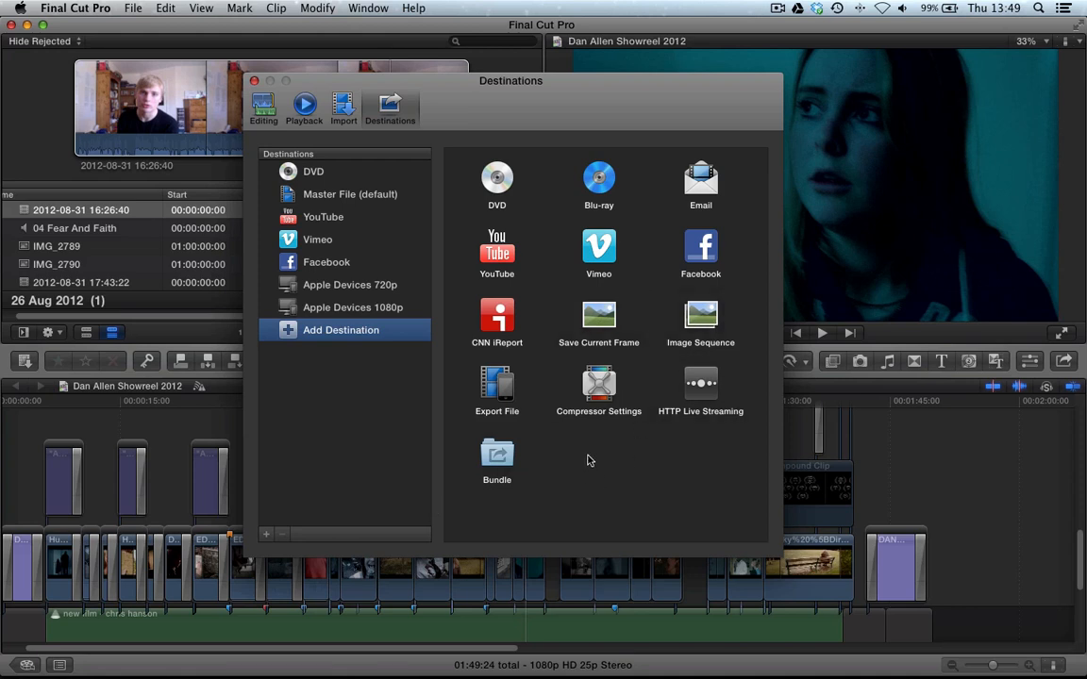
{"action": "mouse_move", "coordinate": [603, 320]}
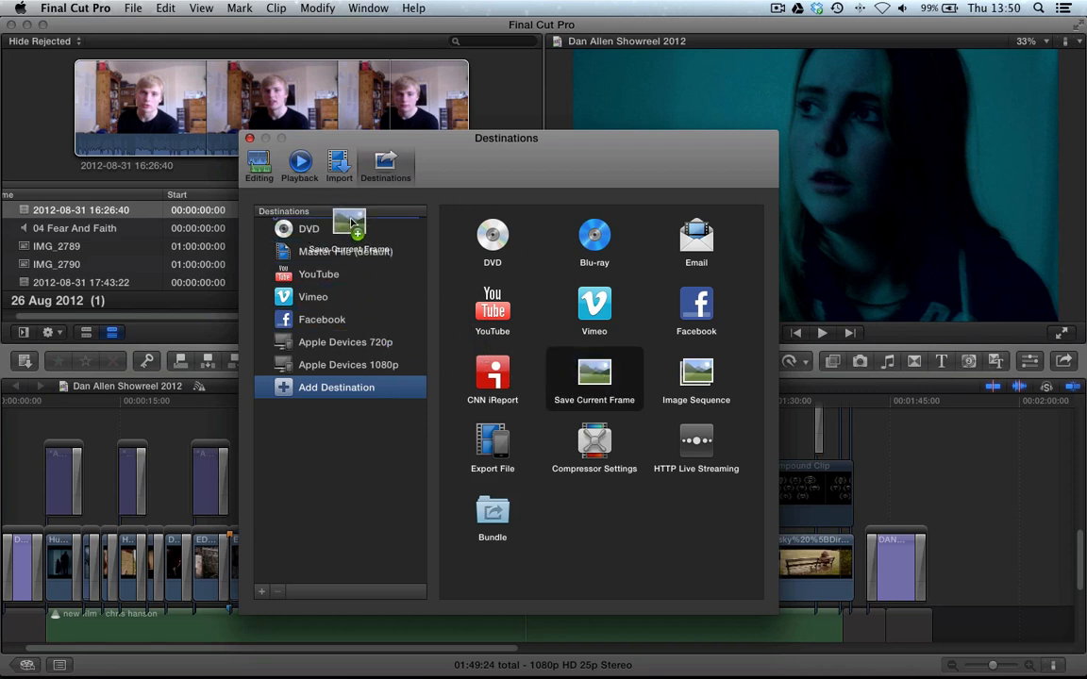
Step: Add a Save Current Frame destination set to export JPEG Image frames
{"action": "left_click", "coordinate": [595, 378]}
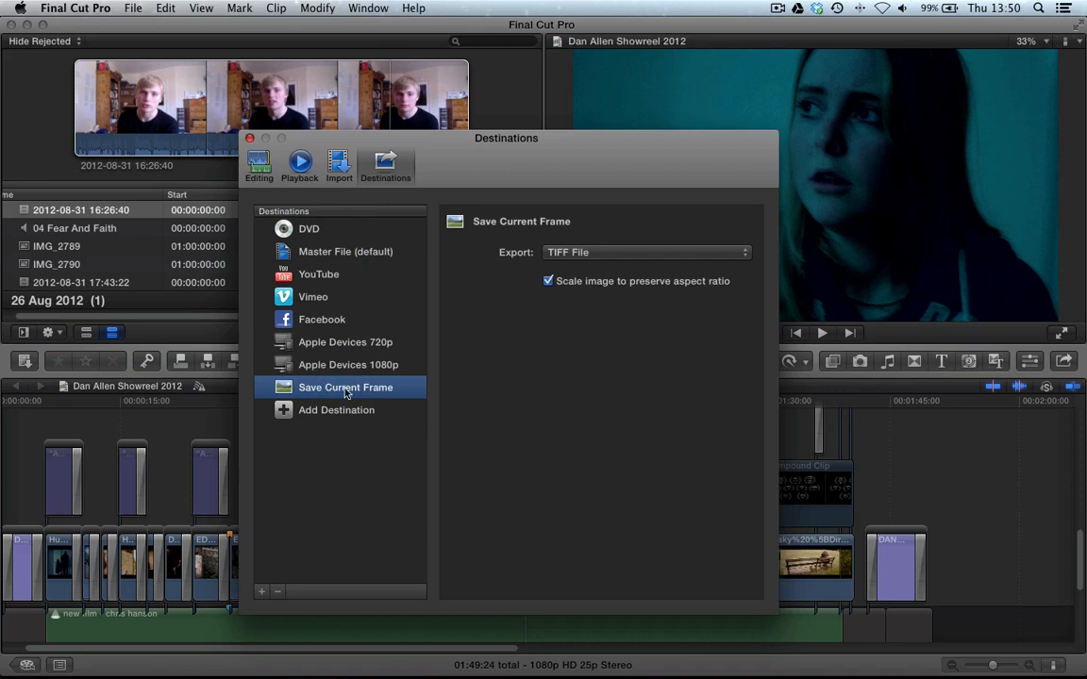
{"action": "left_click", "coordinate": [645, 253]}
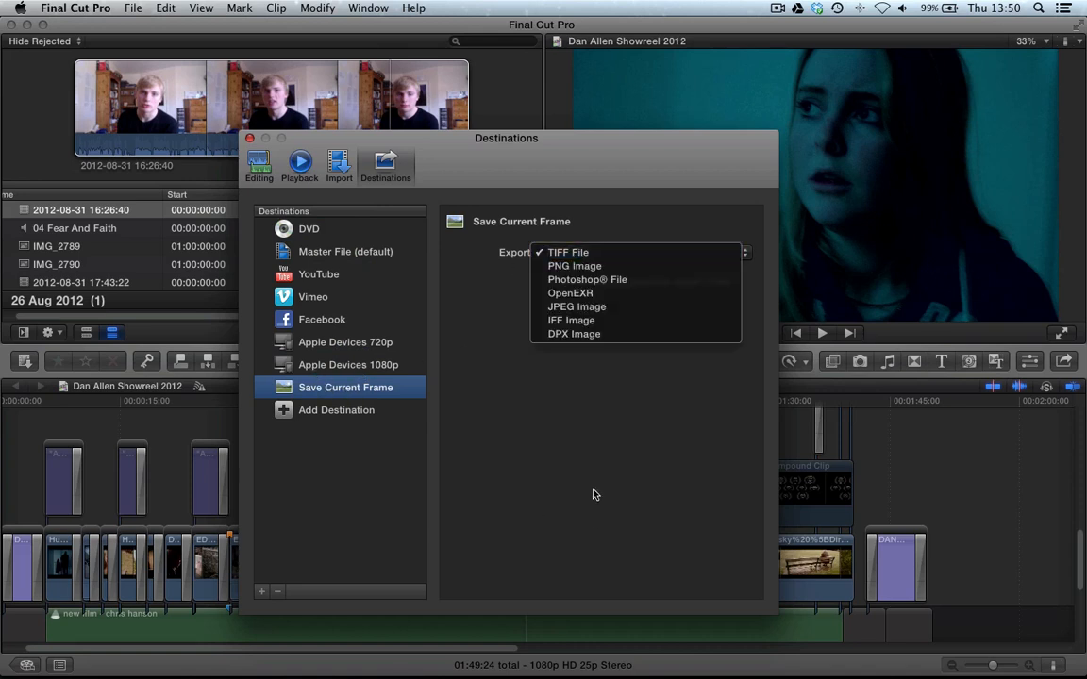
{"action": "mouse_move", "coordinate": [589, 279]}
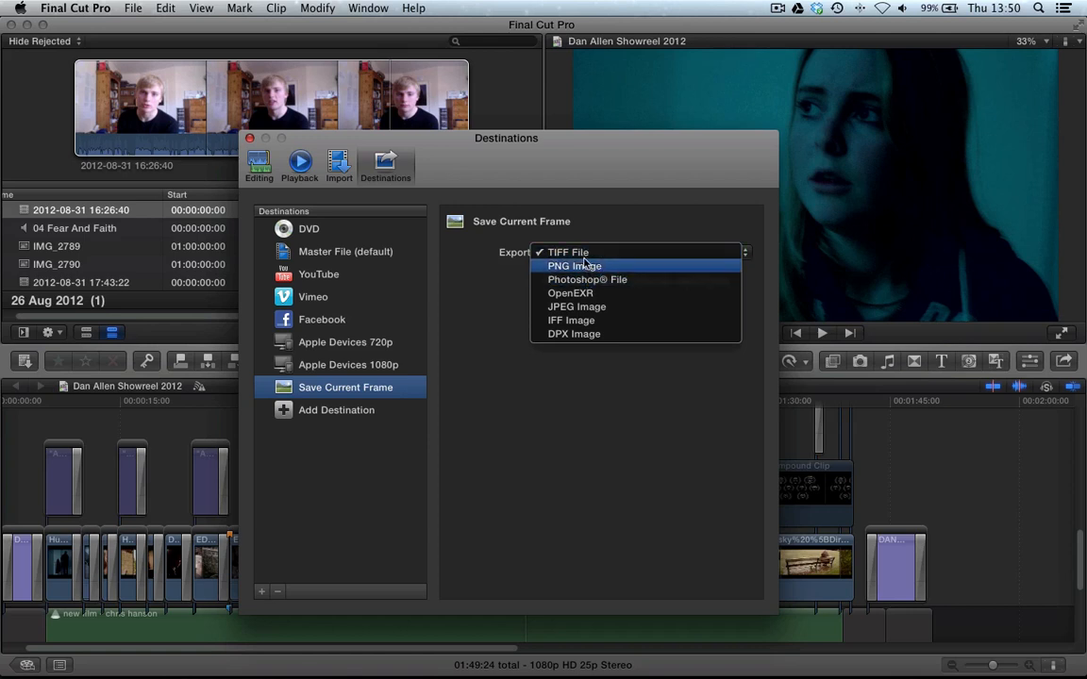
{"action": "left_click", "coordinate": [577, 306]}
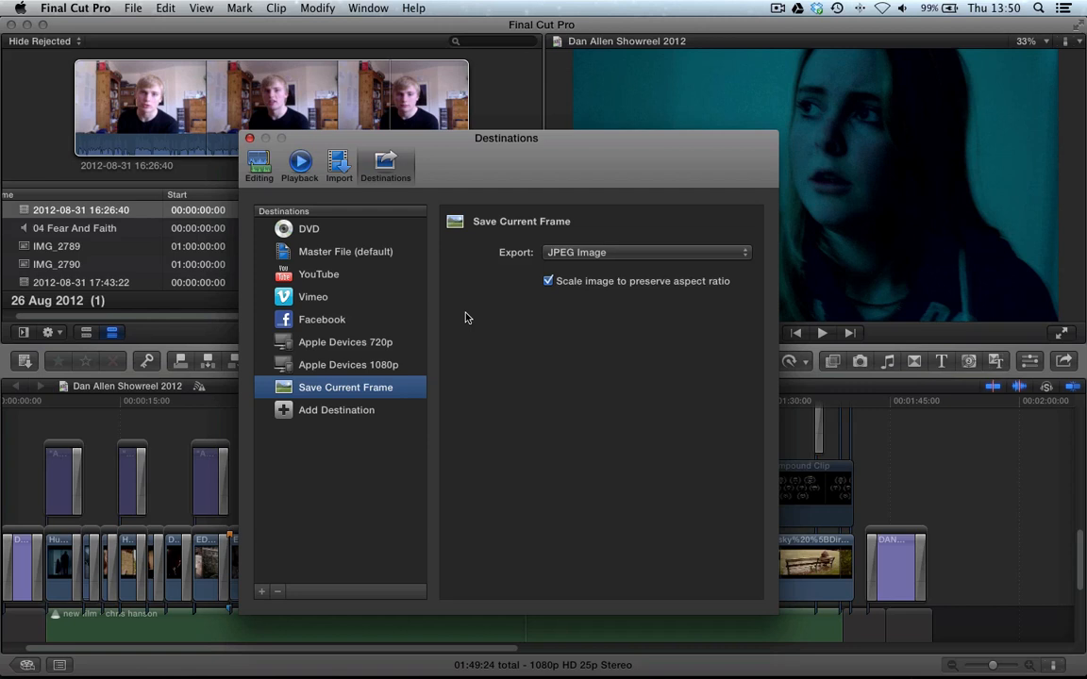
{"action": "mouse_move", "coordinate": [306, 242]}
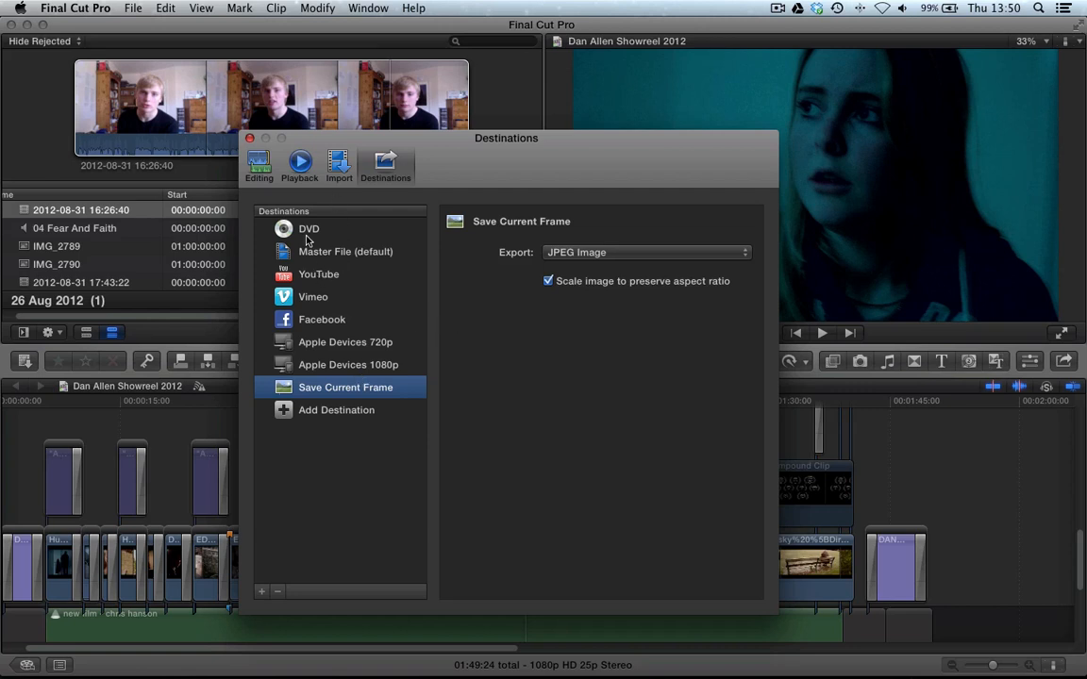
{"action": "left_click", "coordinate": [336, 410]}
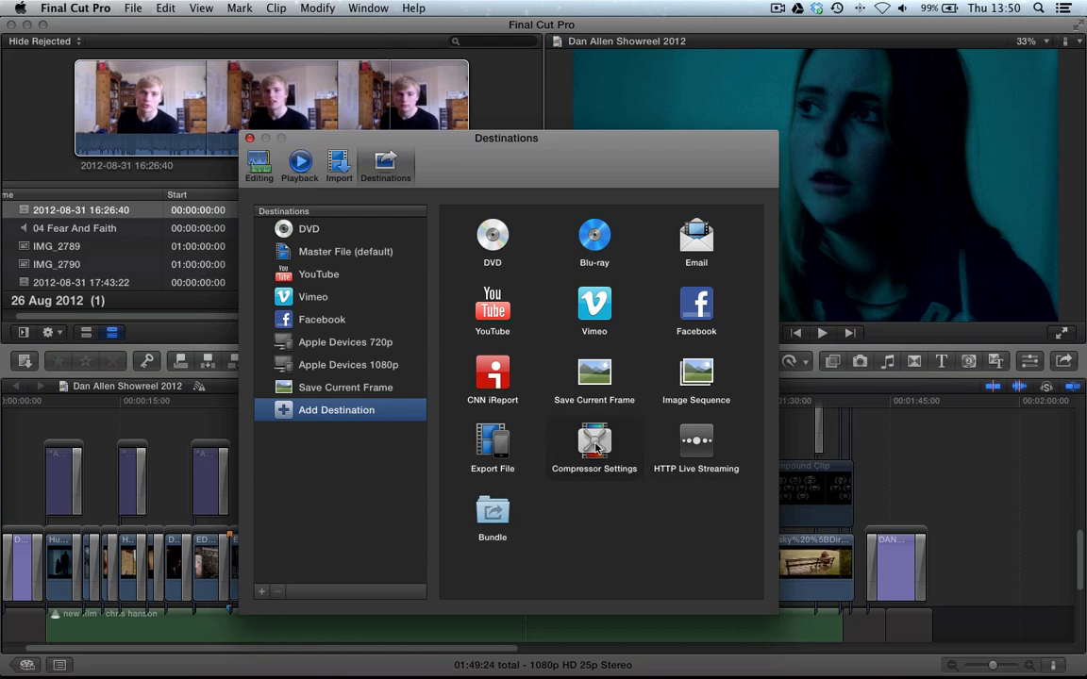
{"action": "left_click", "coordinate": [593, 440]}
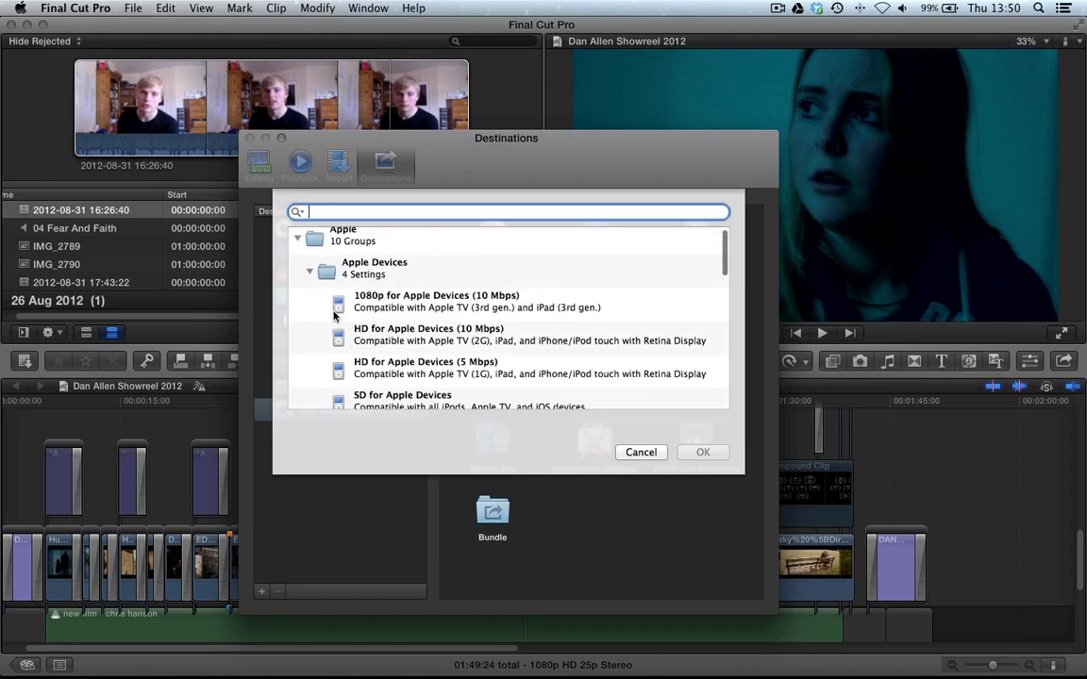
{"action": "scroll", "scroll_direction": "down", "scroll_amount": 3}
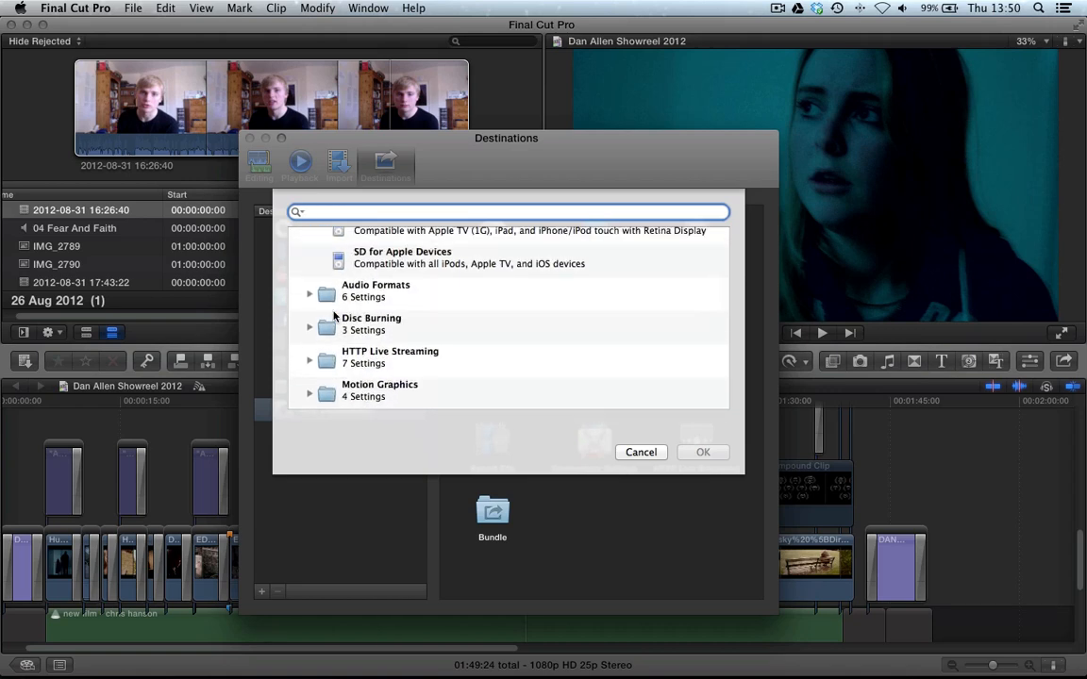
{"action": "scroll", "scroll_direction": "down", "scroll_amount": 3}
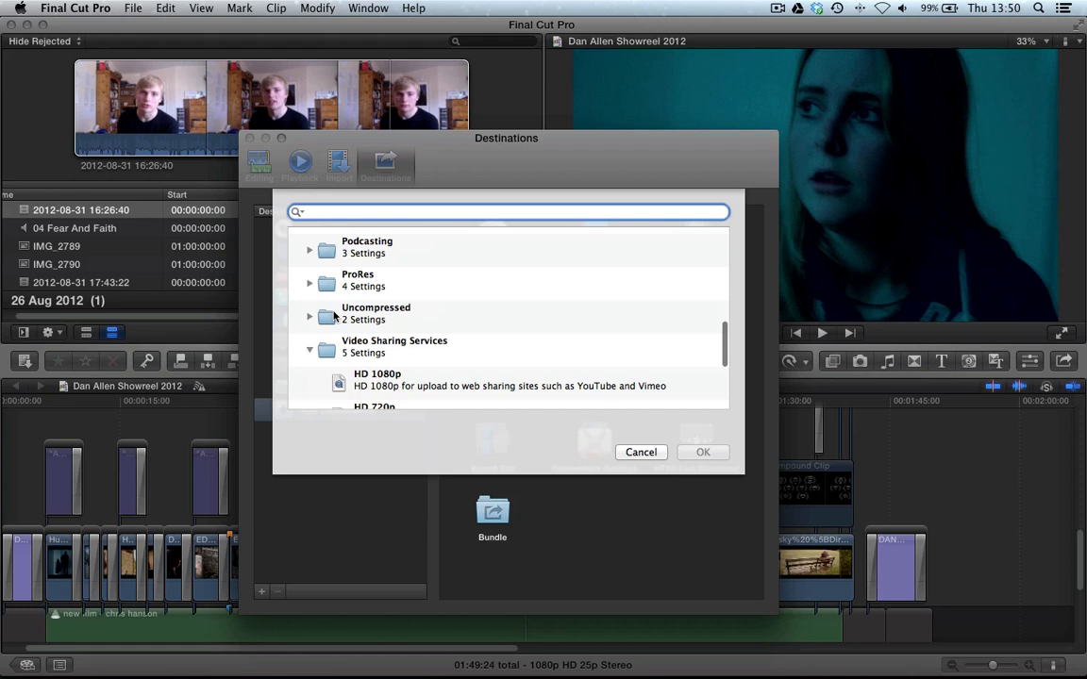
{"action": "scroll", "scroll_direction": "down", "scroll_amount": 3}
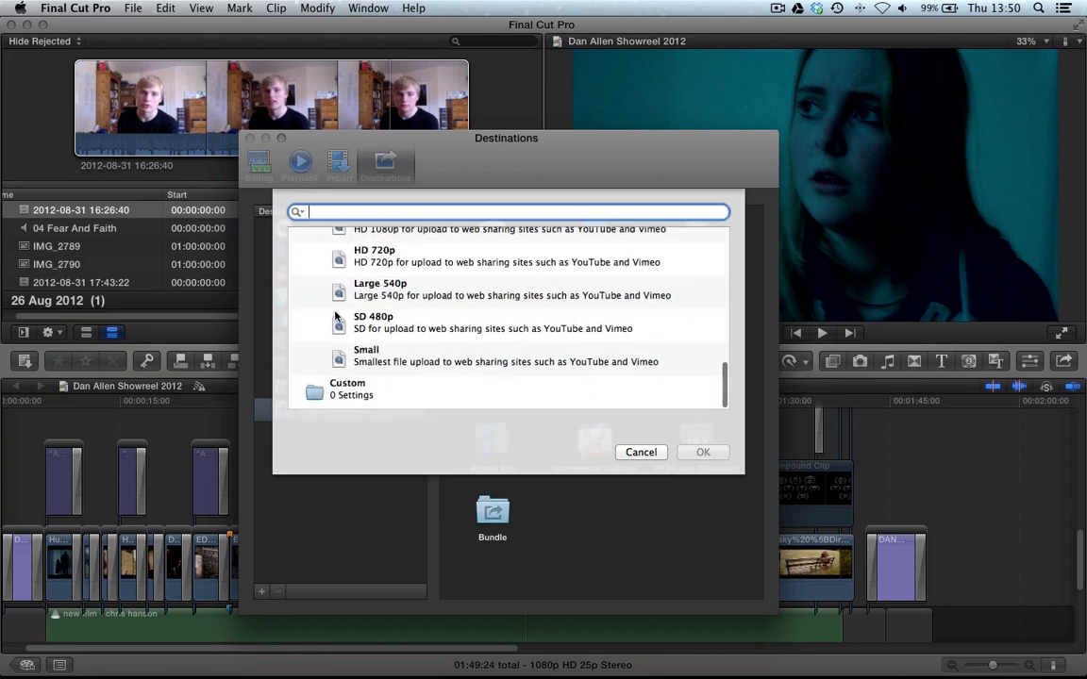
{"action": "left_click", "coordinate": [347, 389]}
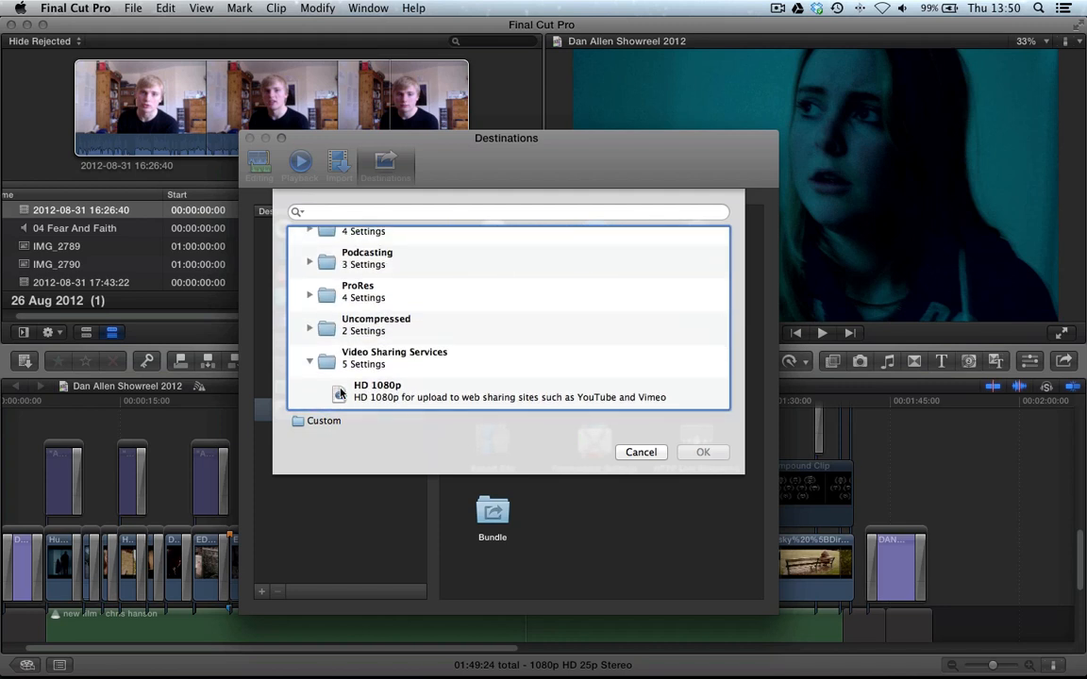
{"action": "scroll", "scroll_direction": "down", "scroll_amount": 3}
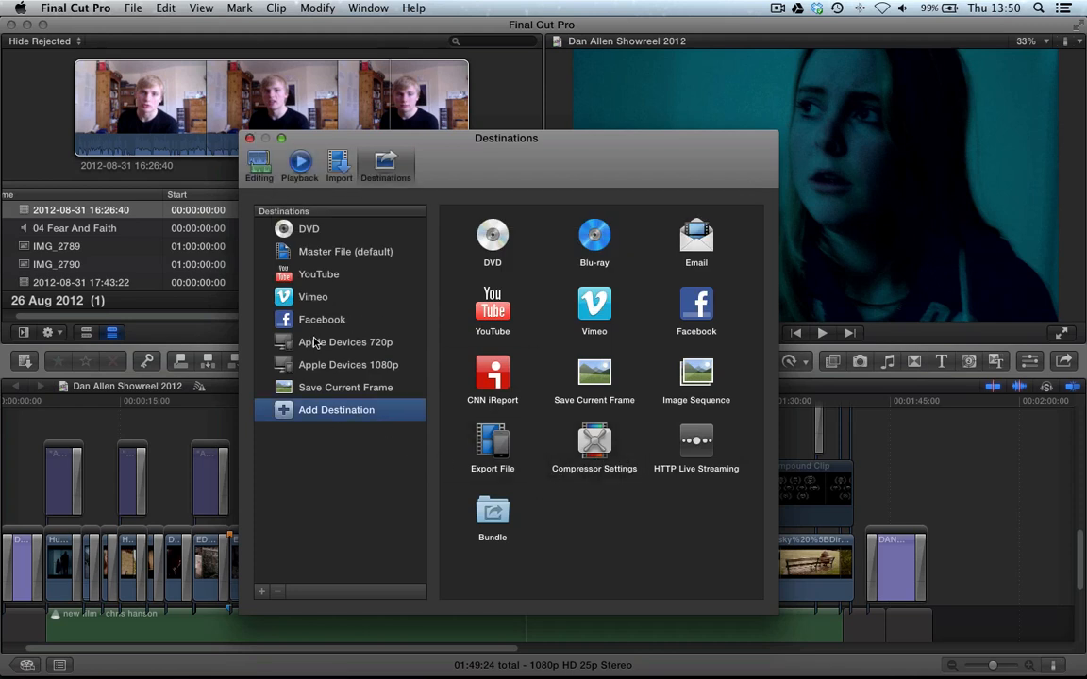
{"action": "mouse_move", "coordinate": [351, 400]}
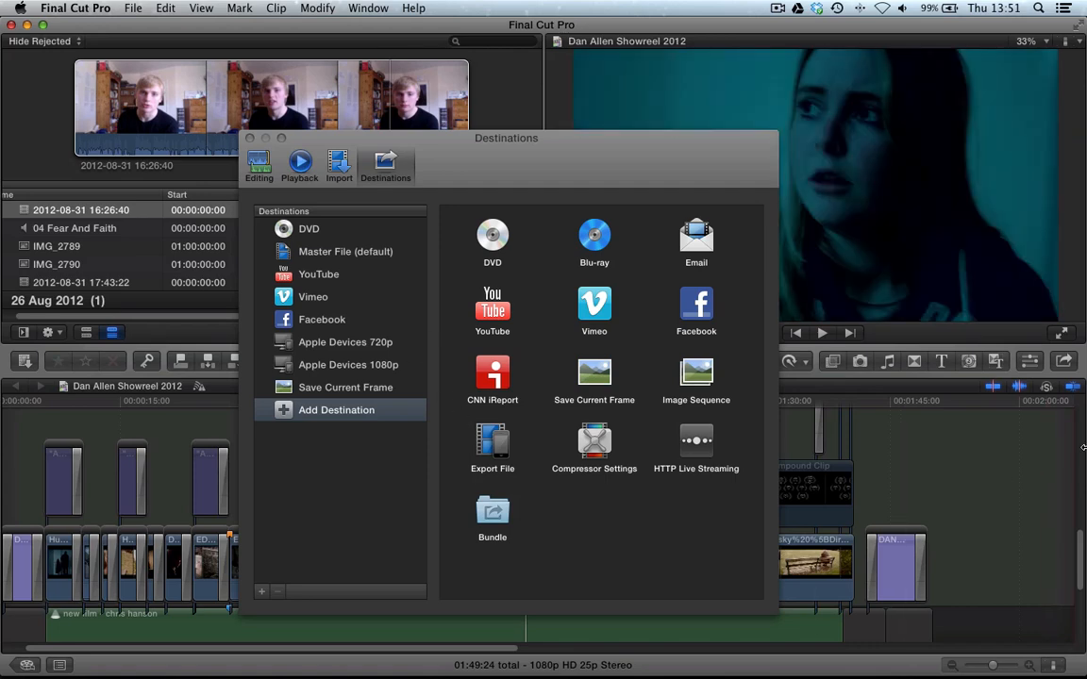
{"action": "mouse_move", "coordinate": [401, 425]}
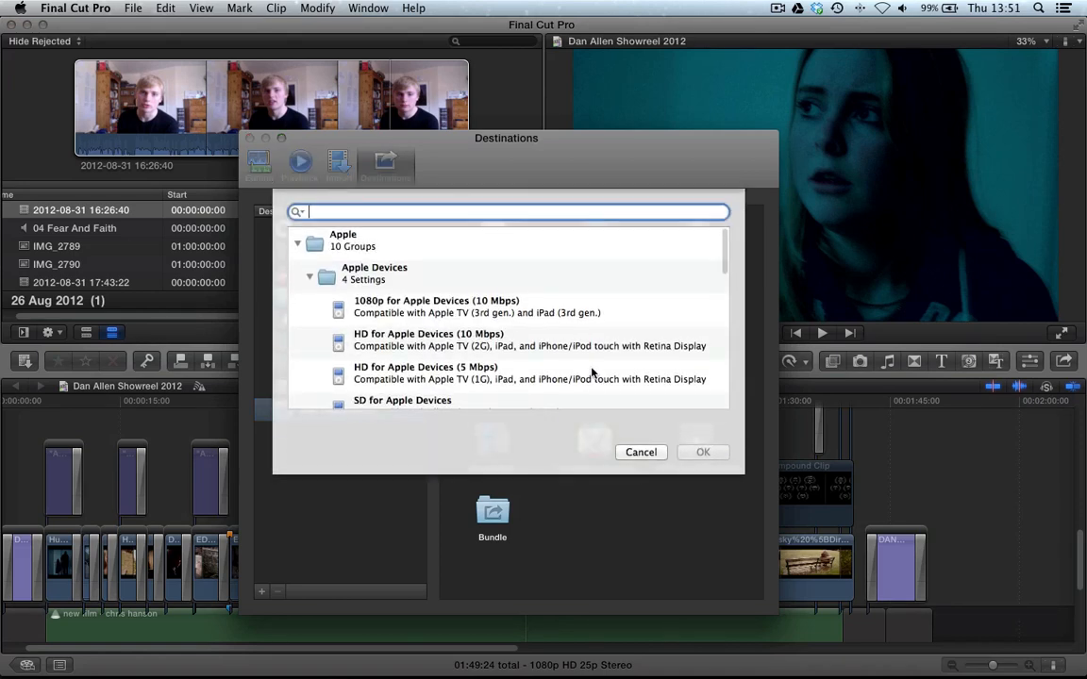
{"action": "left_click", "coordinate": [642, 452]}
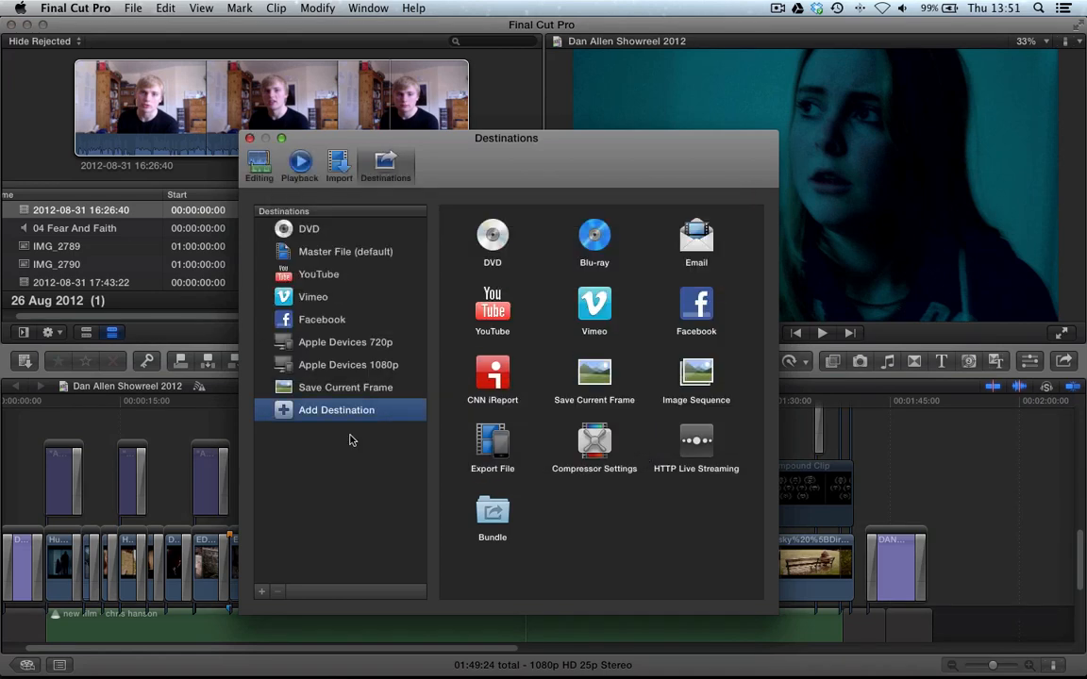
{"action": "mouse_move", "coordinate": [626, 319]}
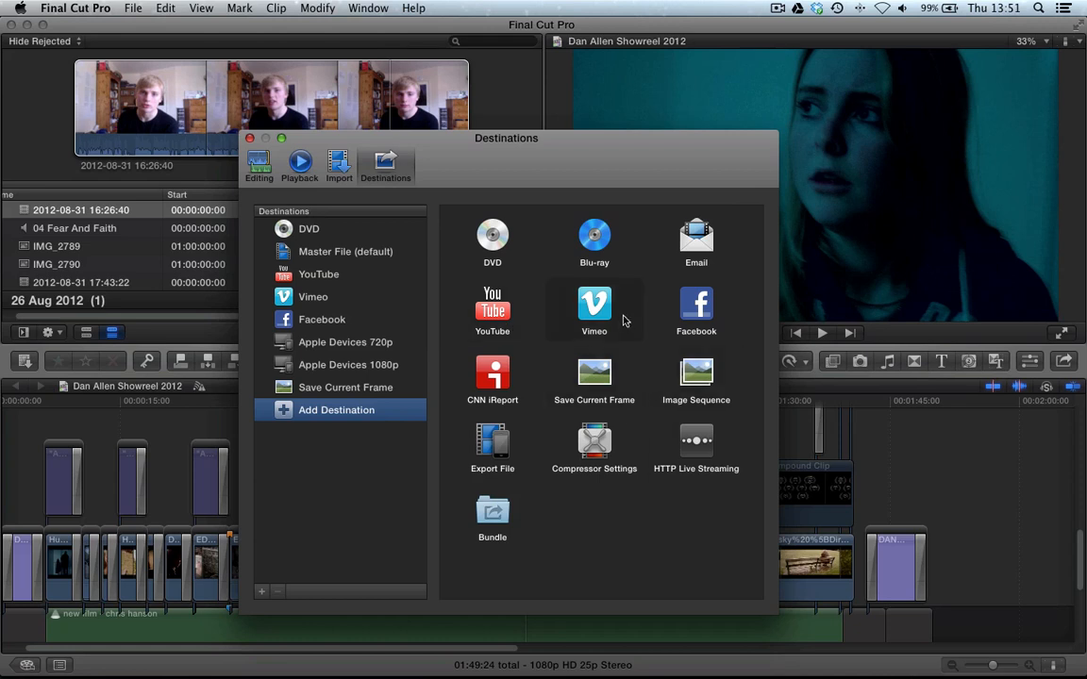
{"action": "mouse_move", "coordinate": [732, 251]}
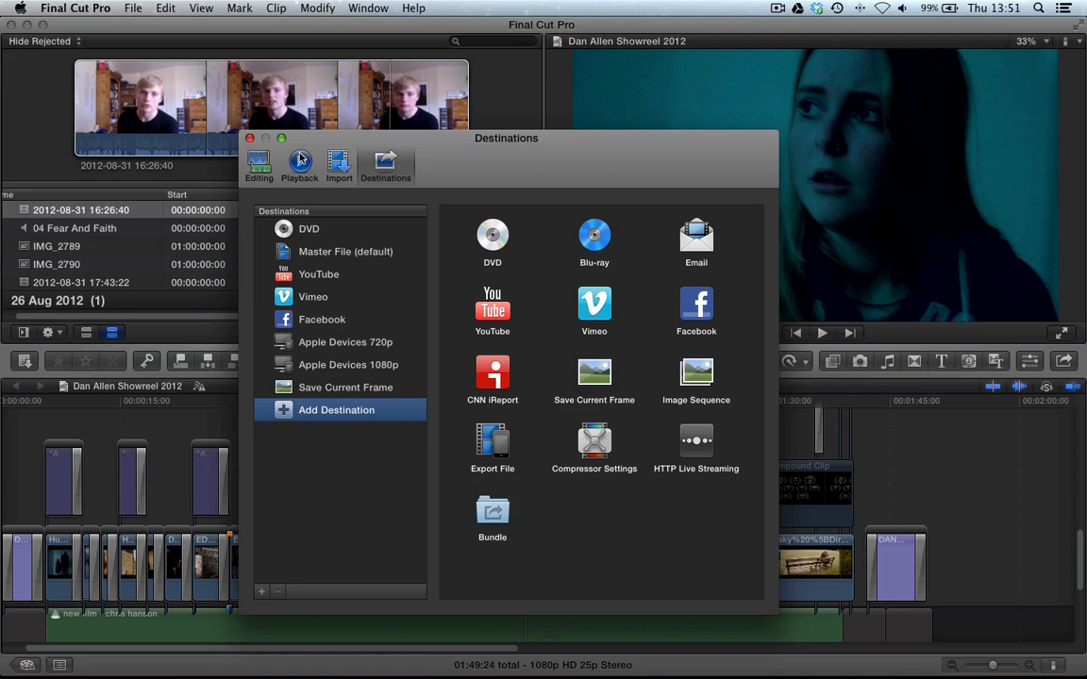
{"action": "mouse_move", "coordinate": [236, 136]}
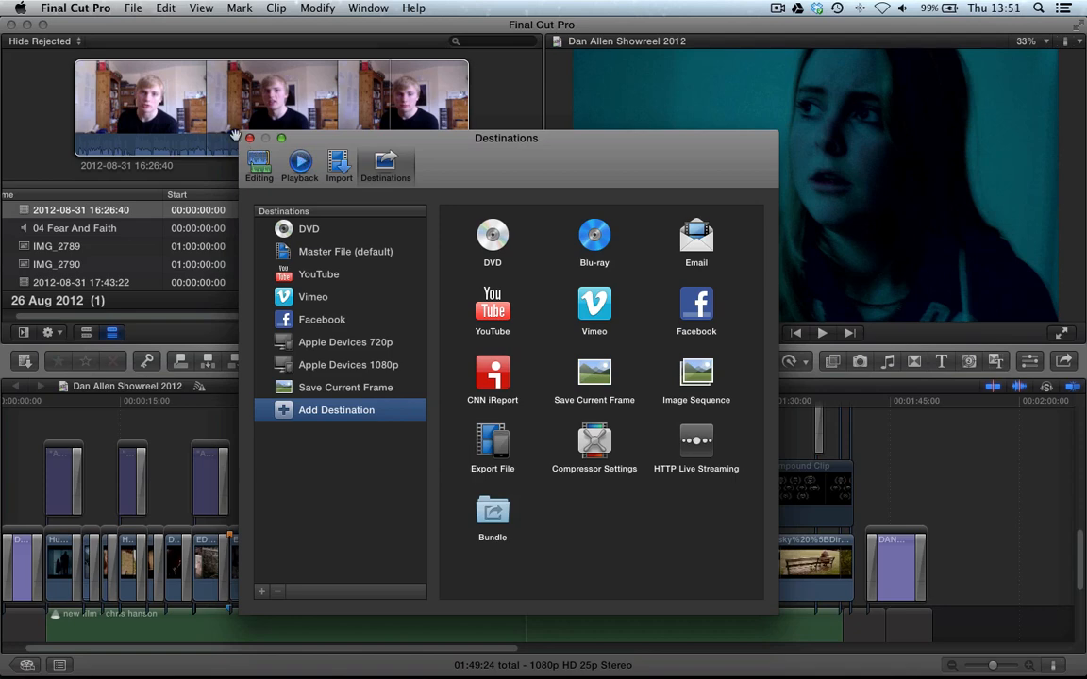
Step: Close Destinations preferences and move the playhead to the man-holding-candle shot near 1:16
{"action": "left_click", "coordinate": [268, 140]}
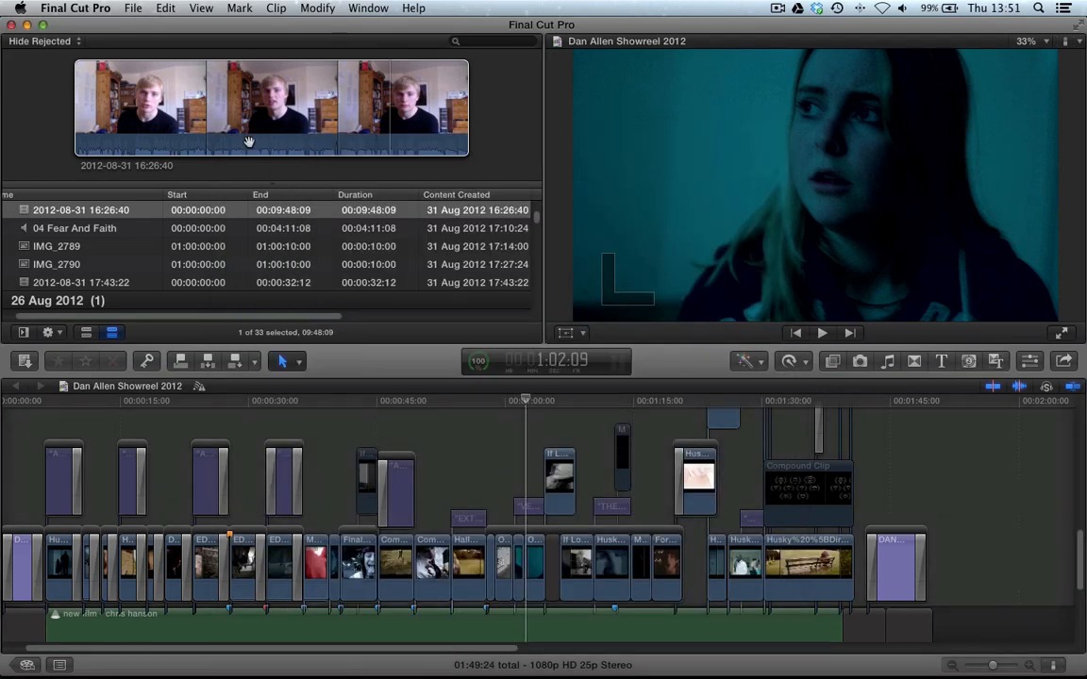
{"action": "left_click", "coordinate": [641, 400]}
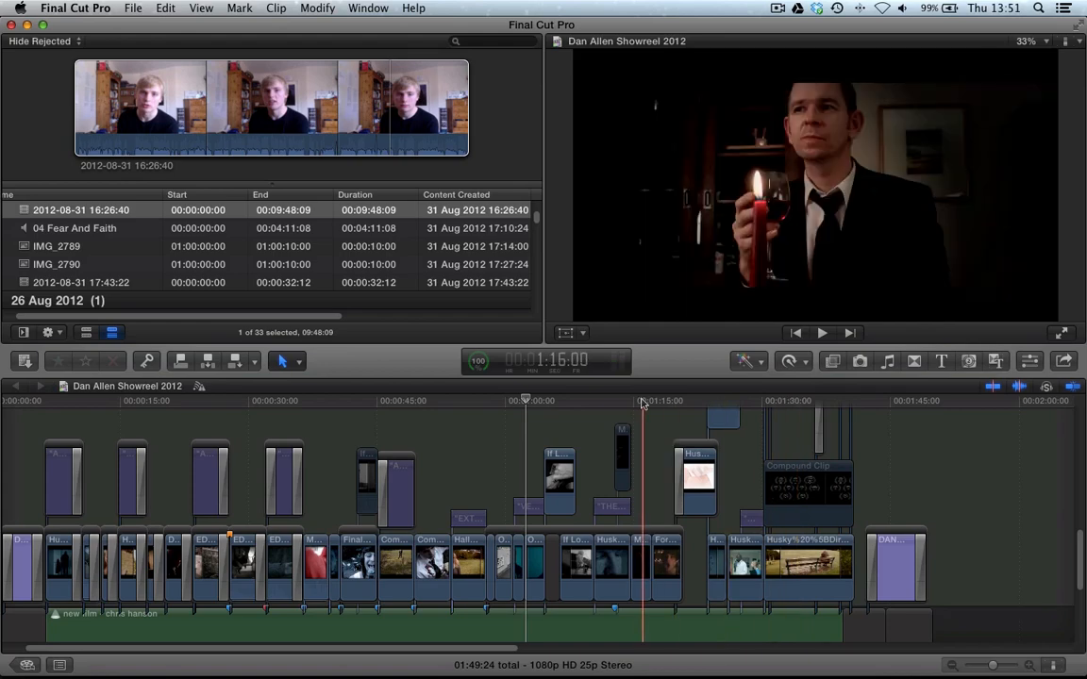